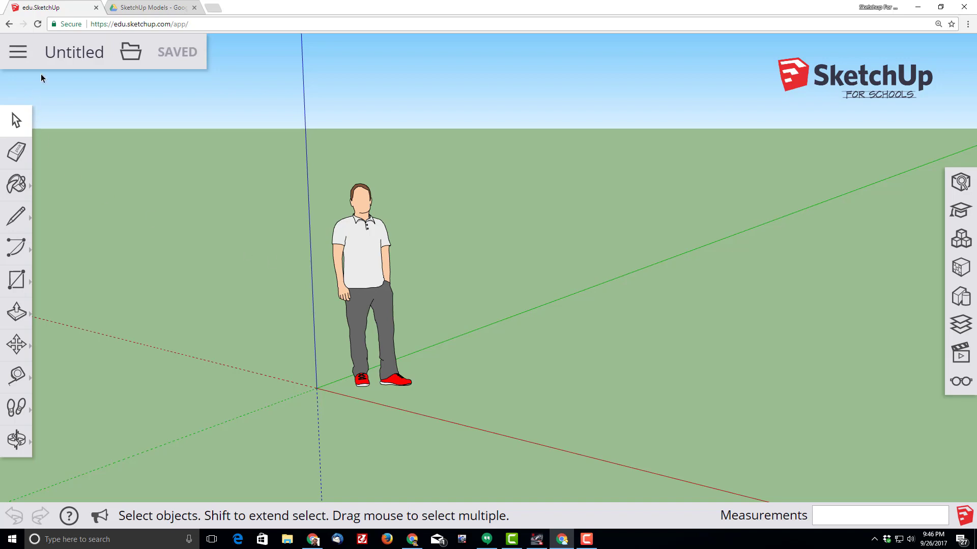
Save the new model as 'SketchUp Logo' in Google Drive's SketchUp Models folder.
left_click(17, 52)
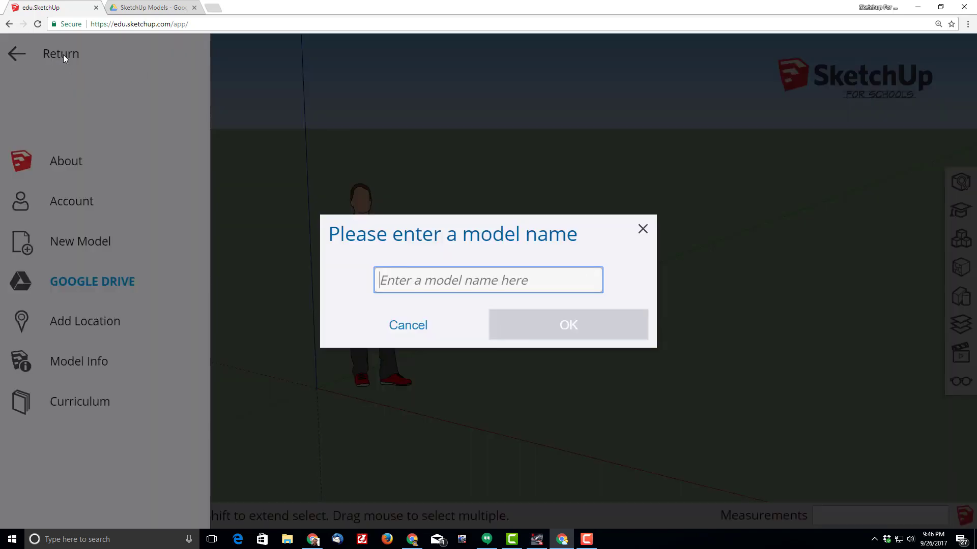
type("SketchUp Logo")
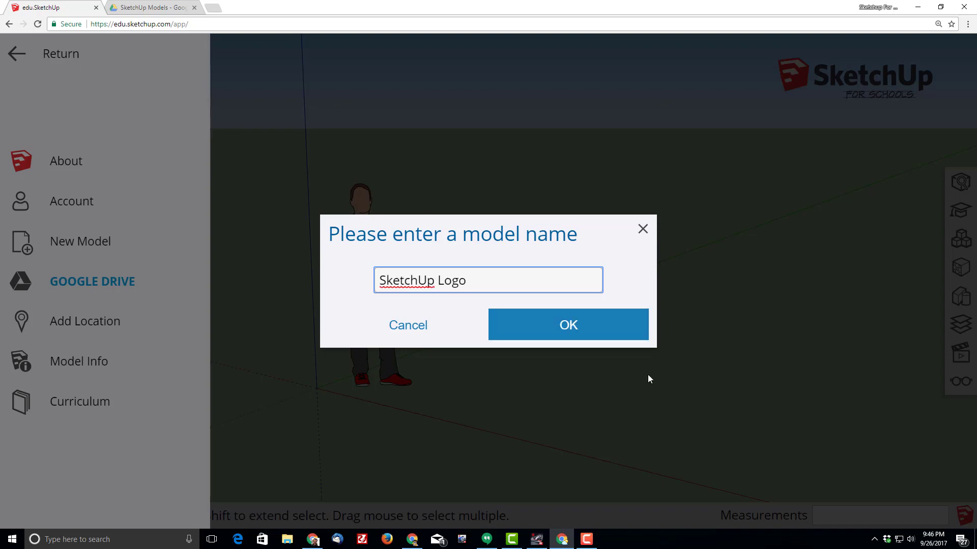
left_click(568, 324)
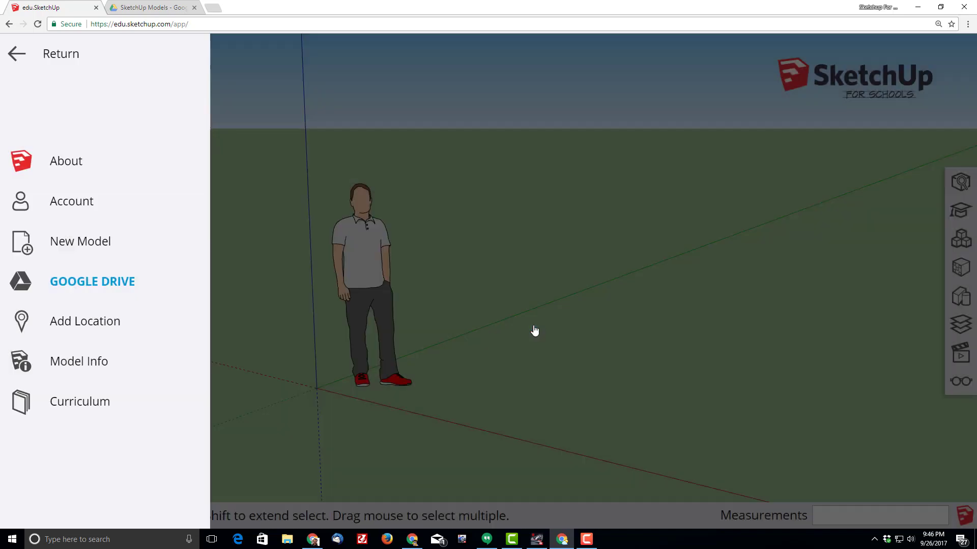
left_click(92, 281)
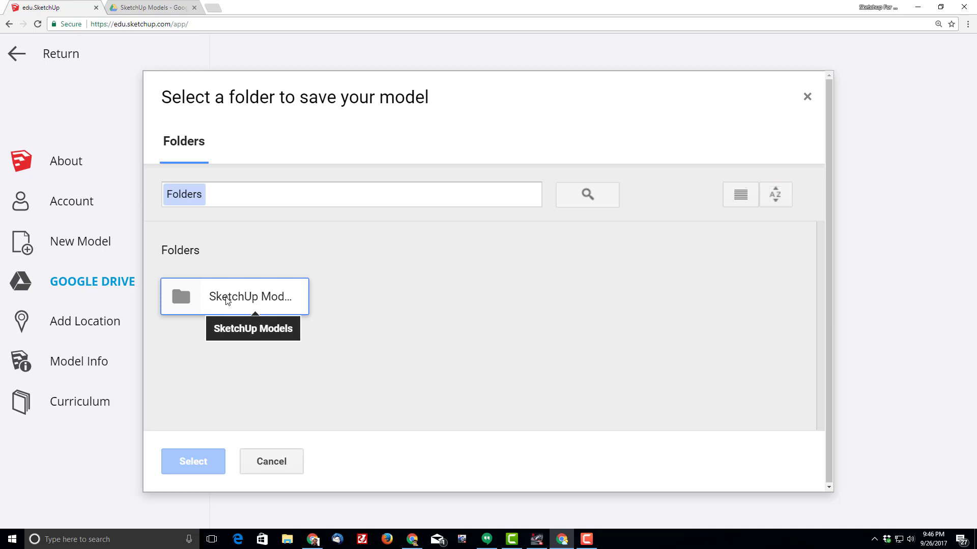
left_click(234, 296)
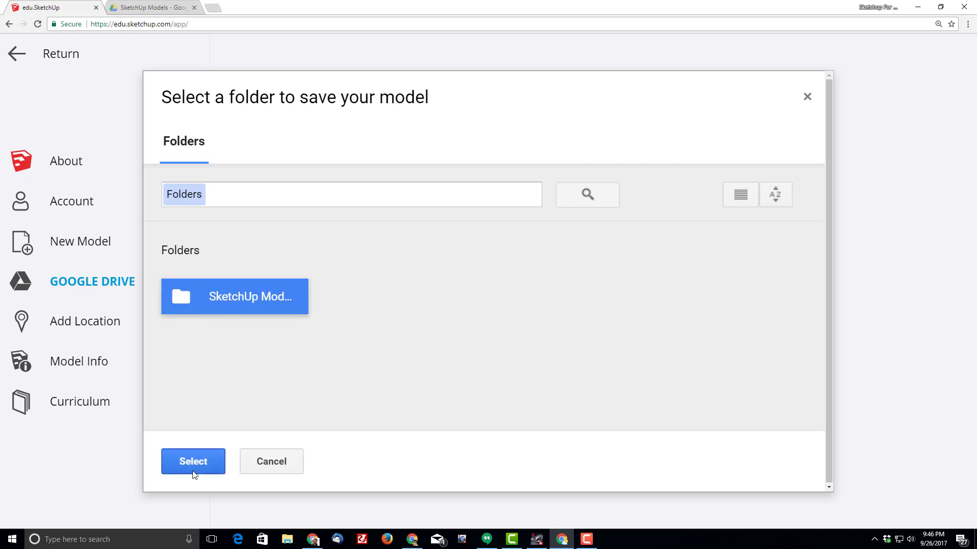
left_click(193, 461)
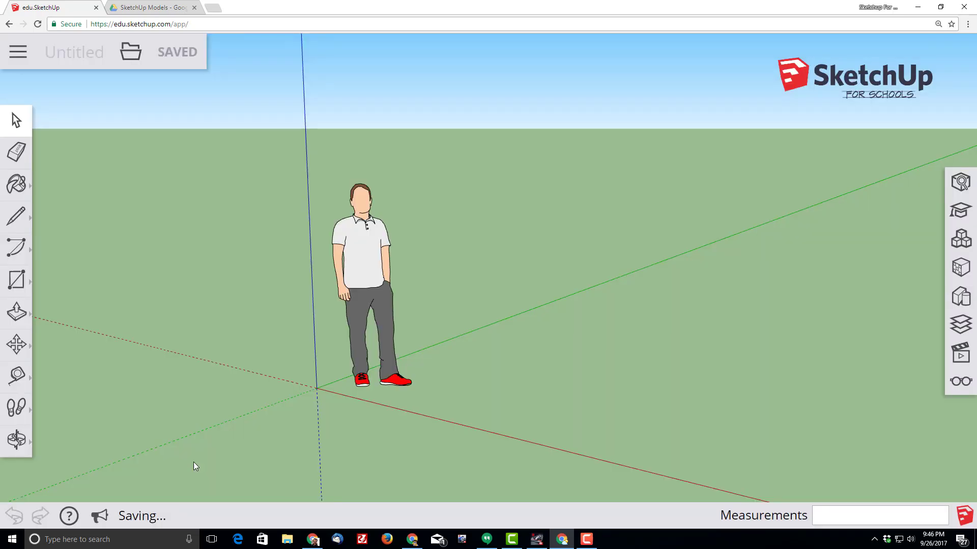
mouse_move(100, 52)
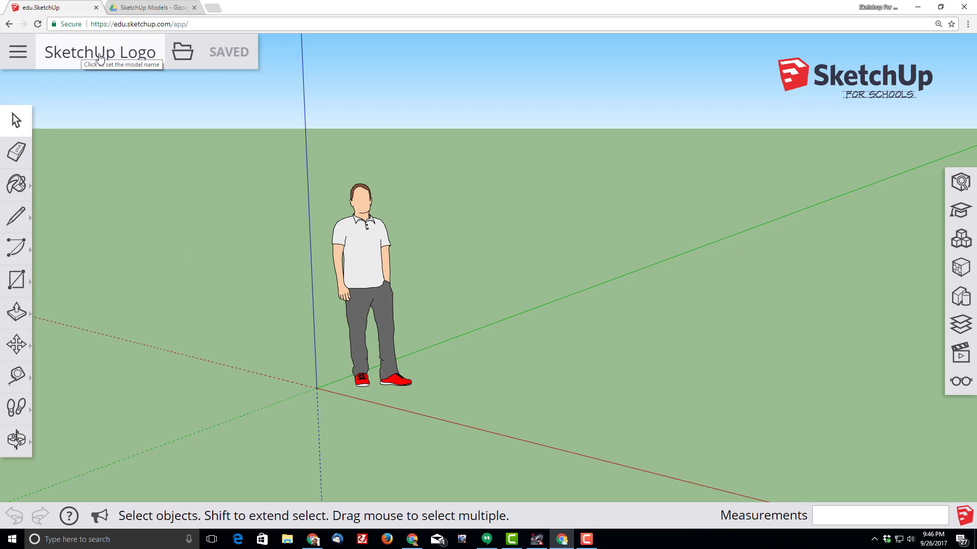
mouse_move(149, 105)
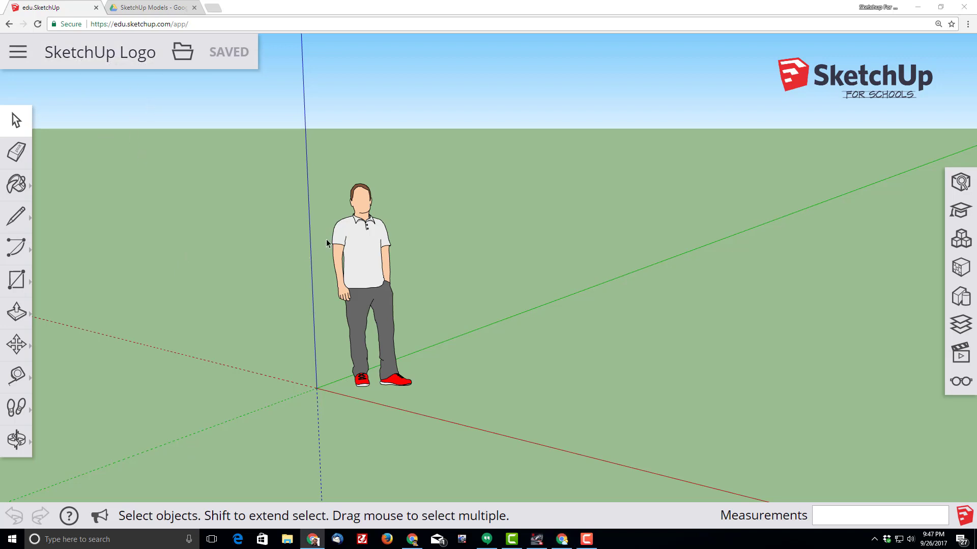
mouse_move(358, 194)
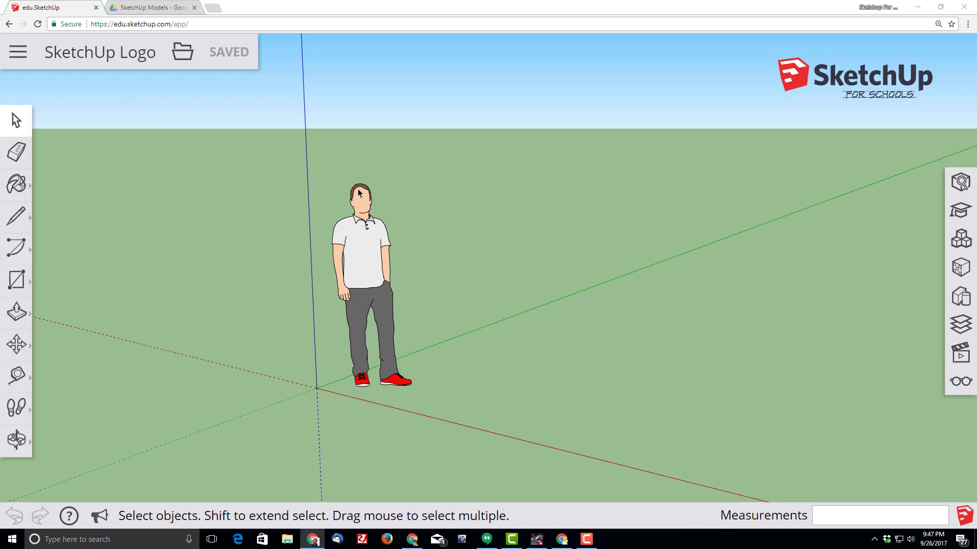
mouse_move(358, 232)
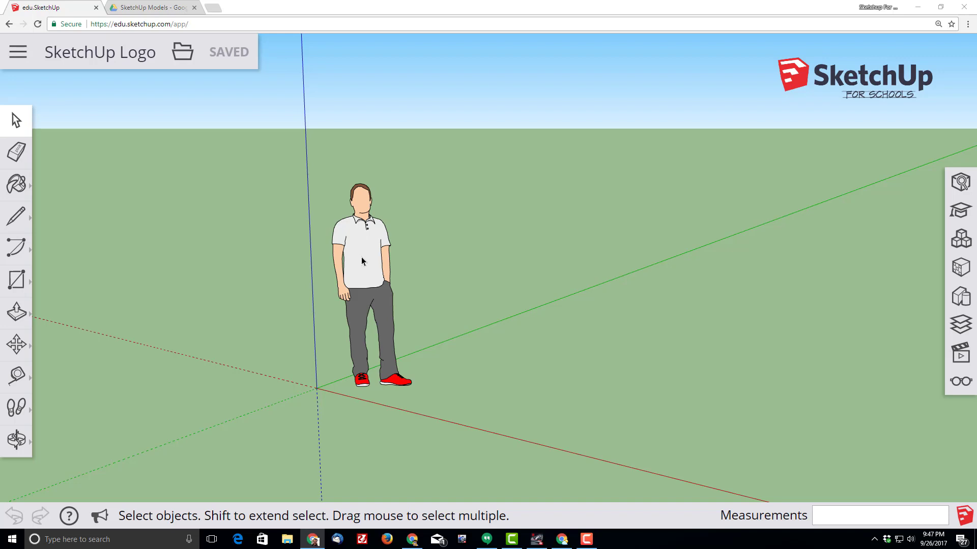
mouse_move(356, 274)
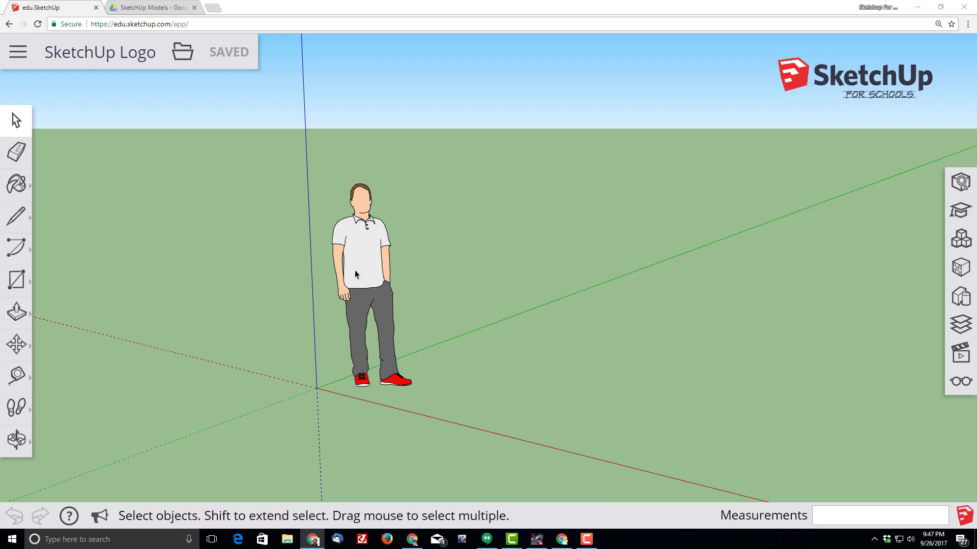
mouse_move(347, 310)
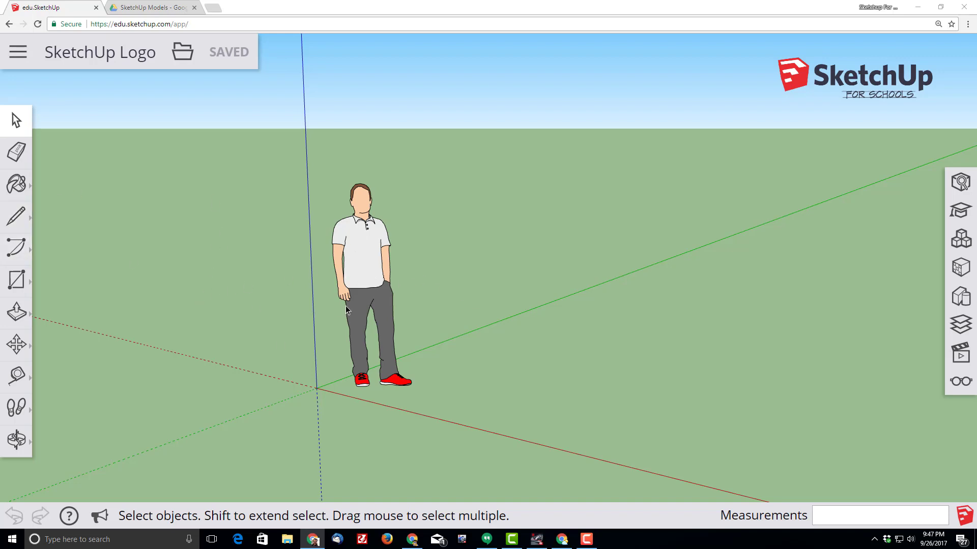
mouse_move(391, 277)
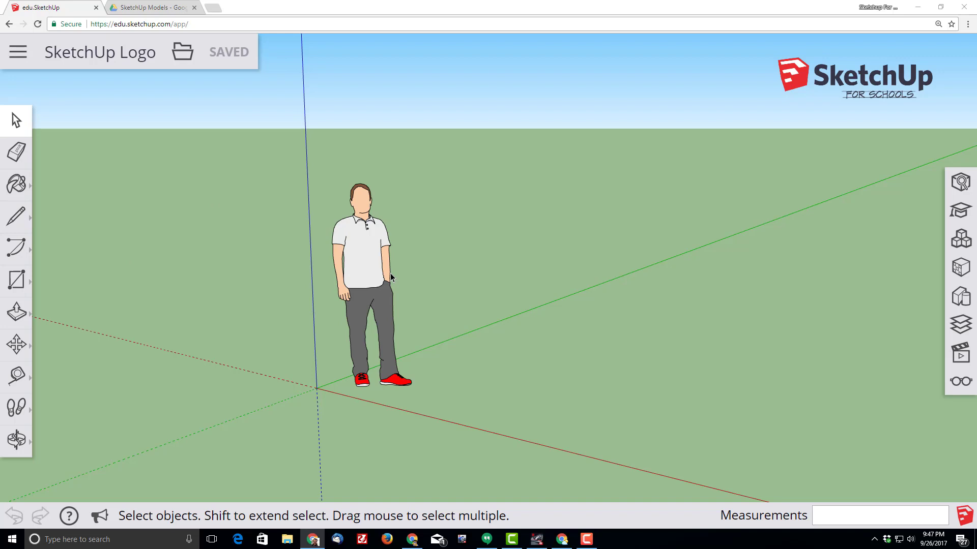
mouse_move(419, 377)
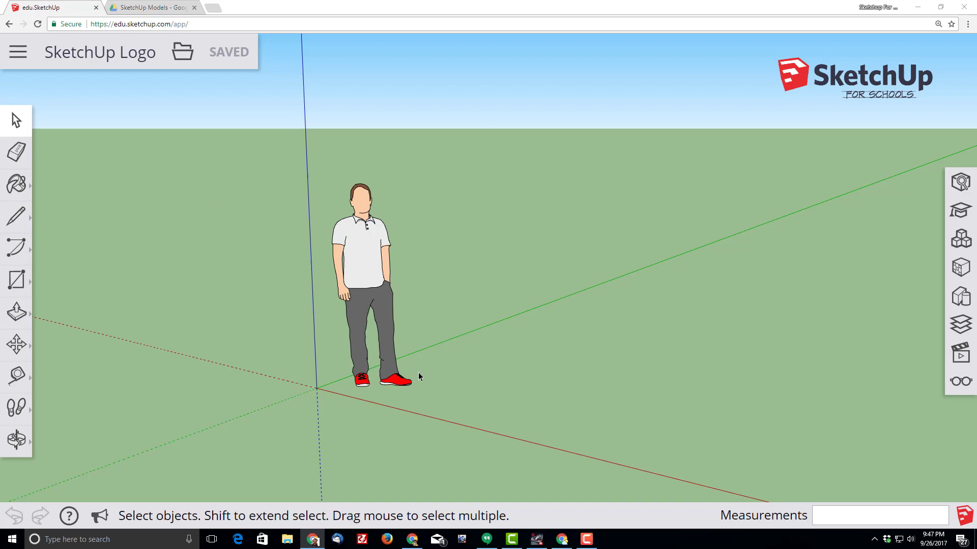
mouse_move(394, 289)
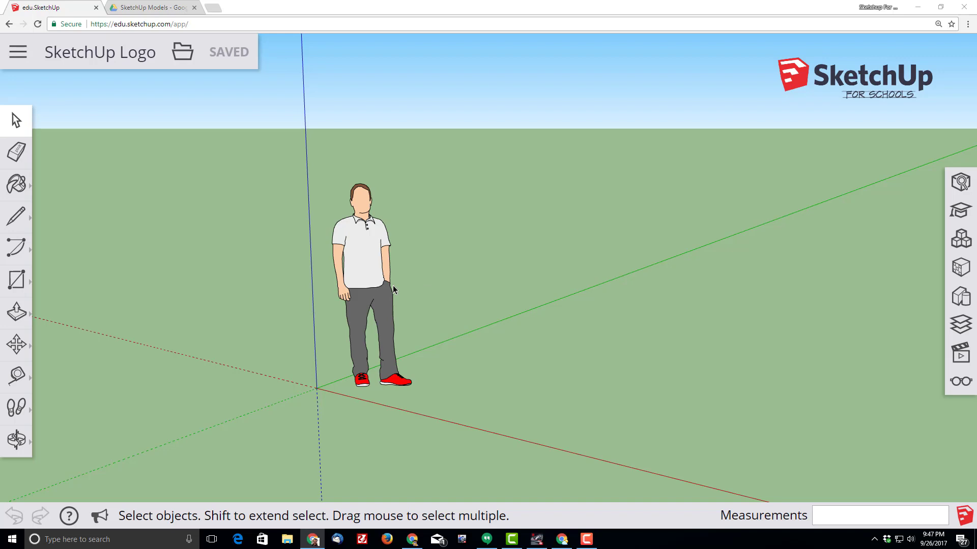
mouse_move(422, 284)
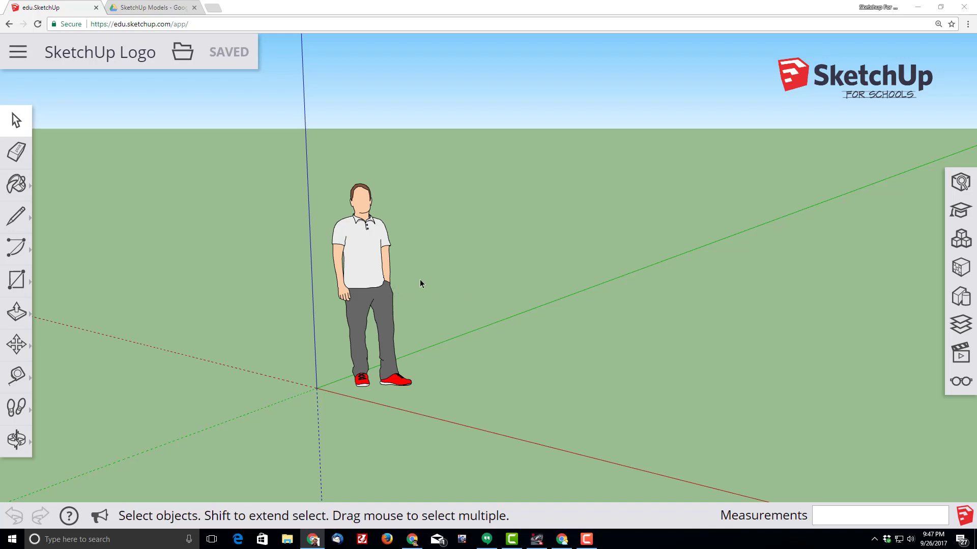
mouse_move(443, 293)
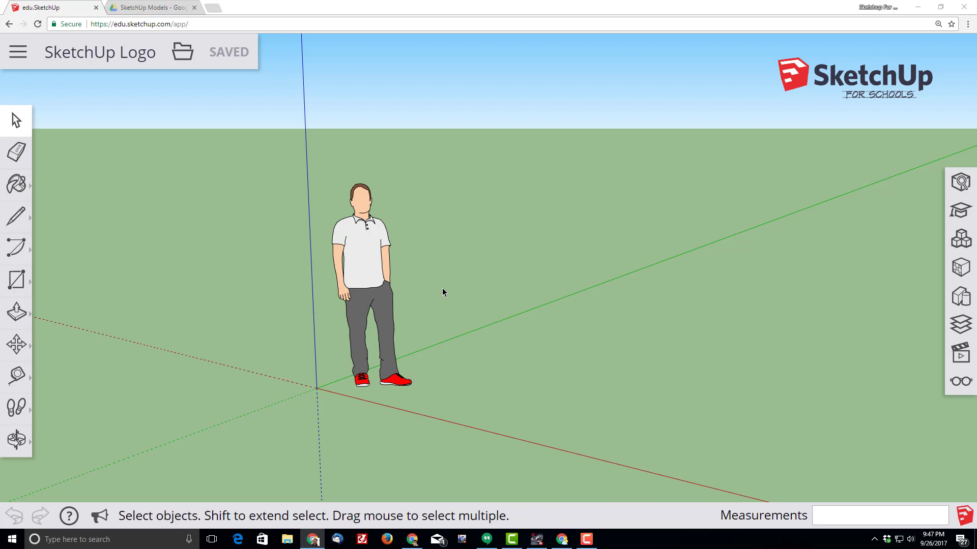
mouse_move(372, 297)
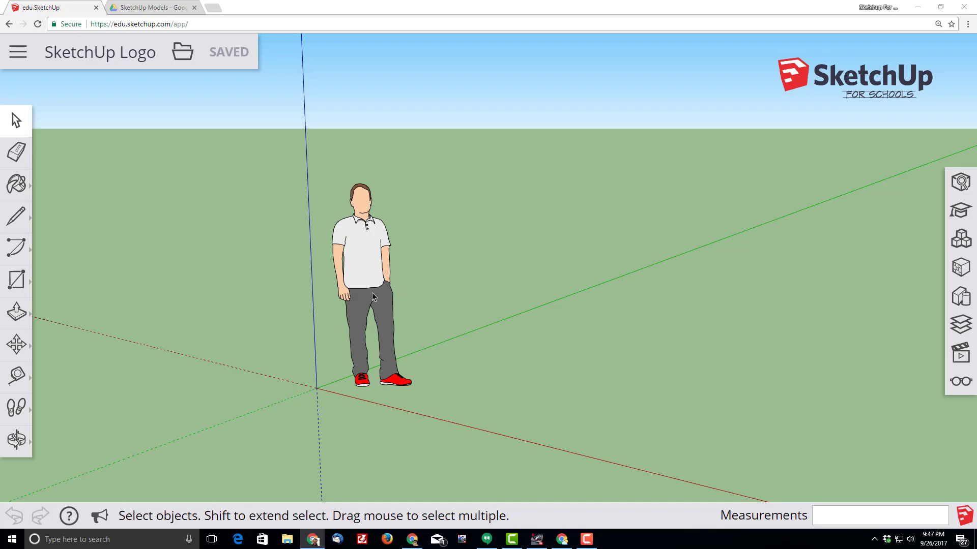
mouse_move(16, 120)
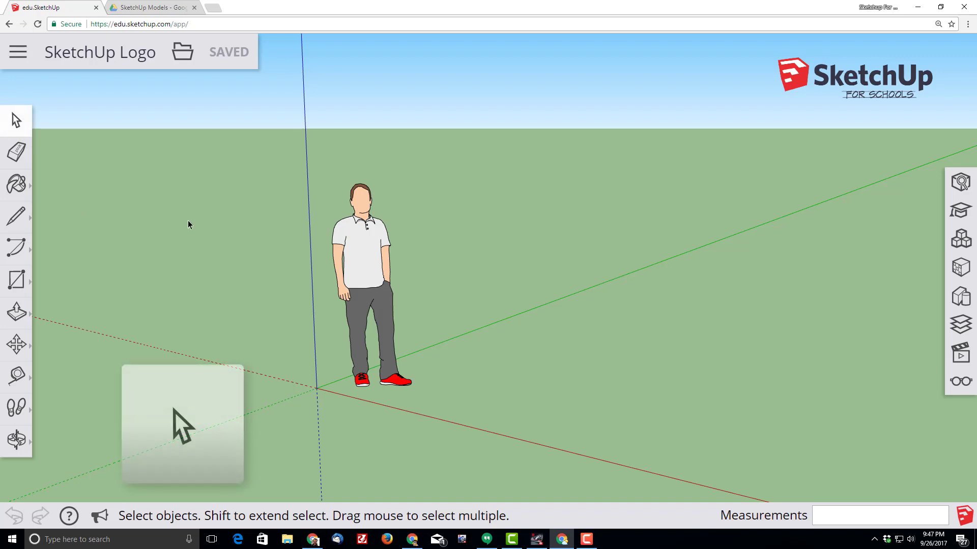
Delete the default standing person figure and save the model.
left_click(364, 264)
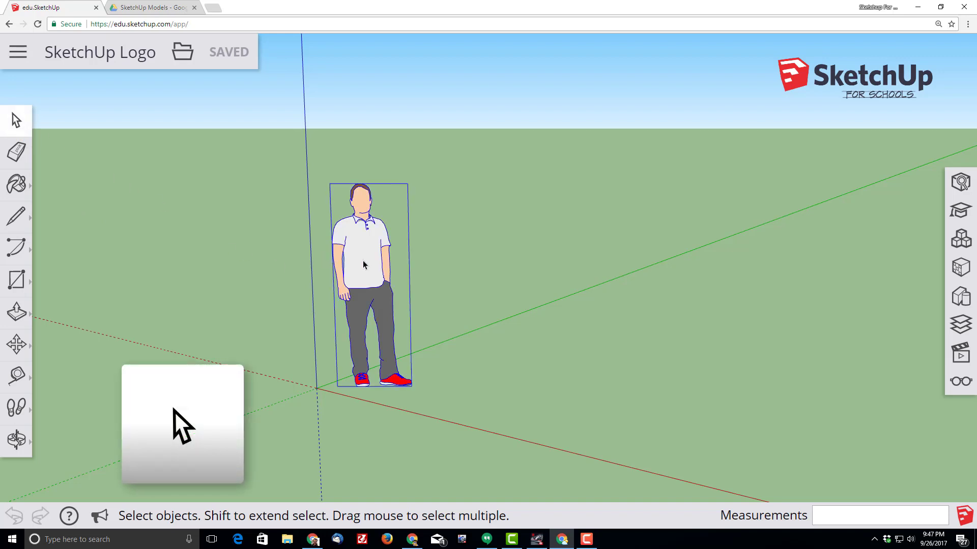
key("Delete")
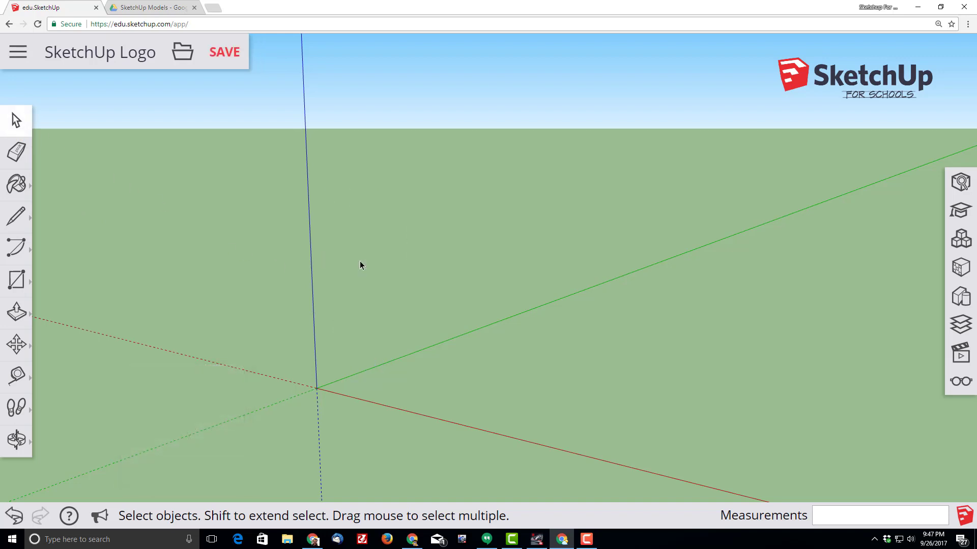
mouse_move(240, 182)
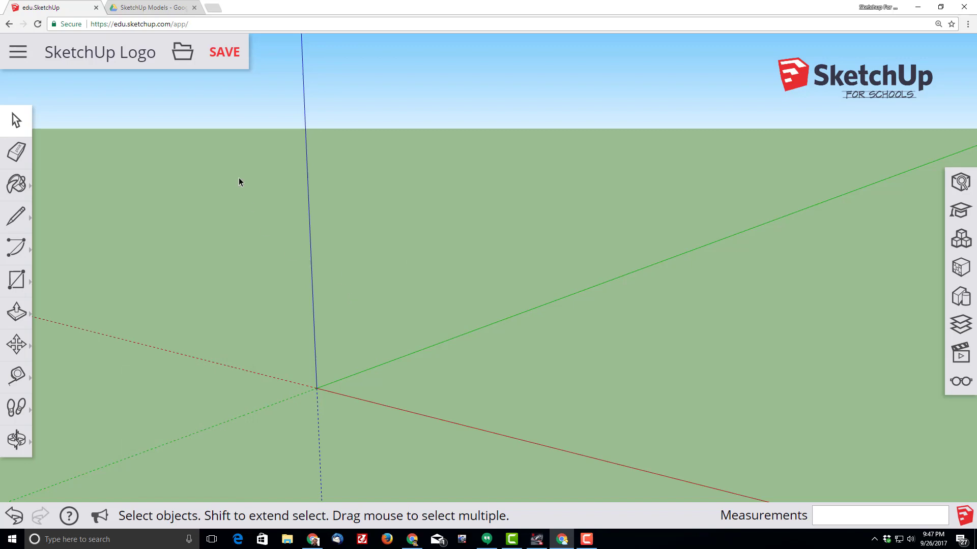
left_click(224, 52)
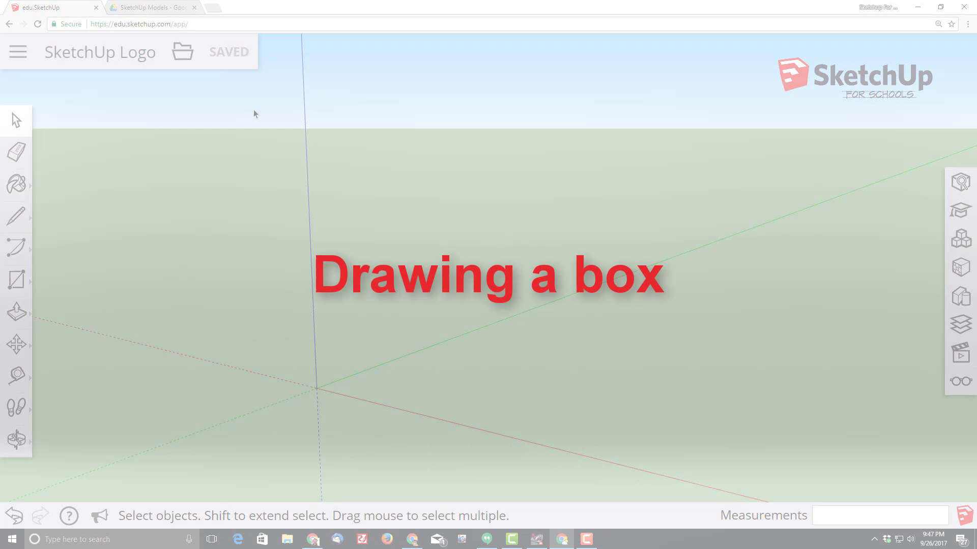
mouse_move(272, 373)
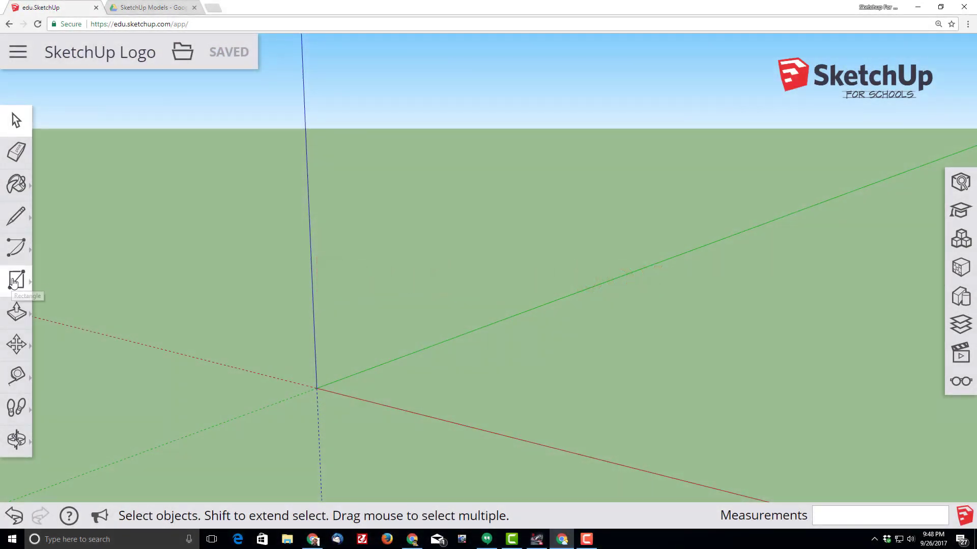
Draw a 3' by 3' square from the origin and save the model.
left_click(17, 280)
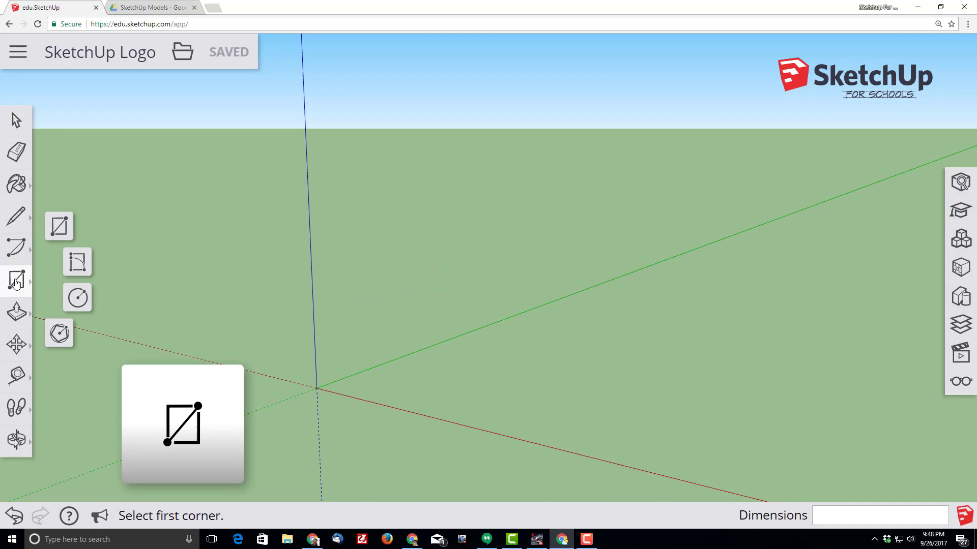
mouse_move(59, 225)
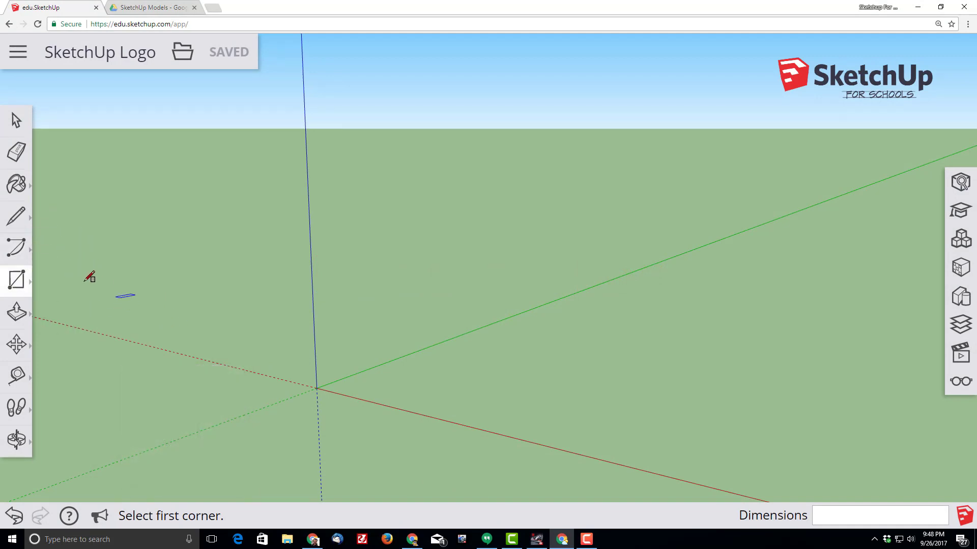
mouse_move(317, 389)
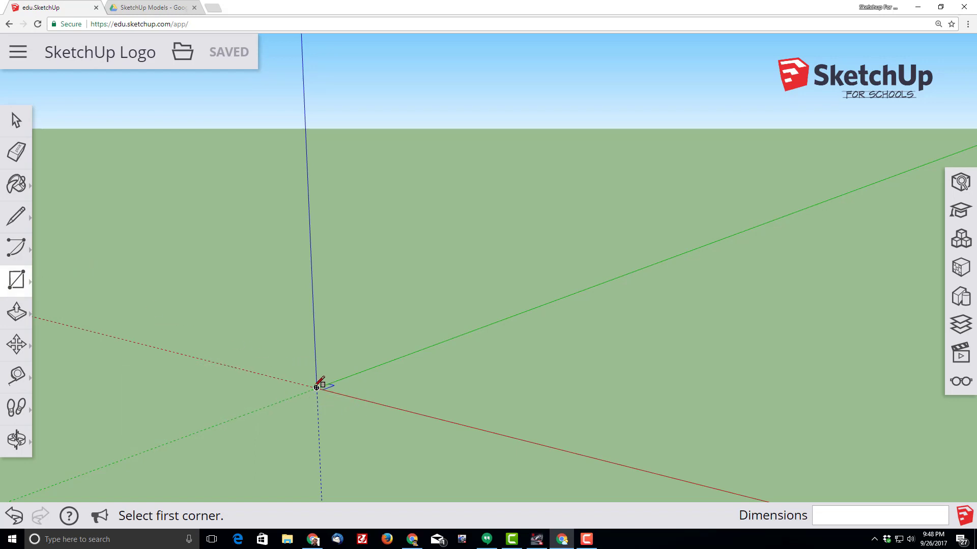
mouse_move(317, 386)
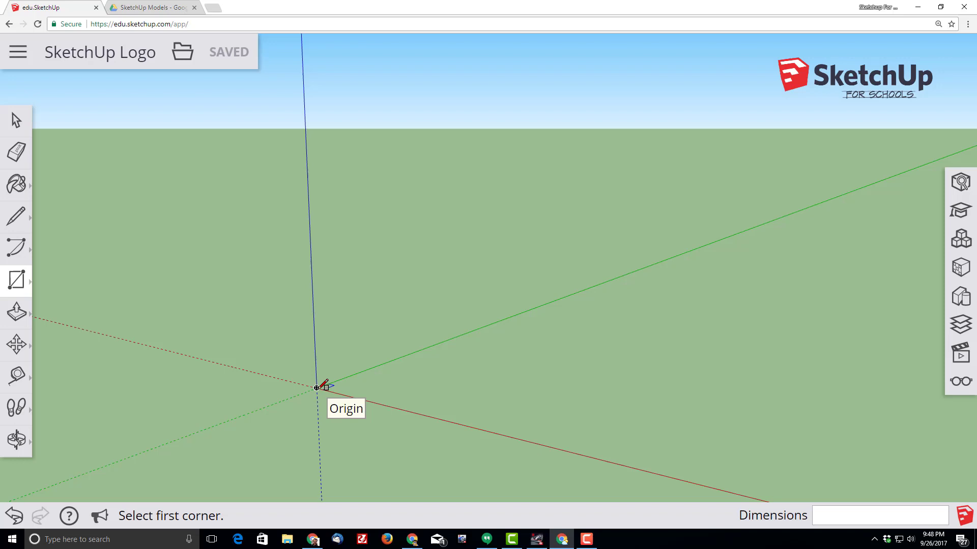
left_click(316, 388)
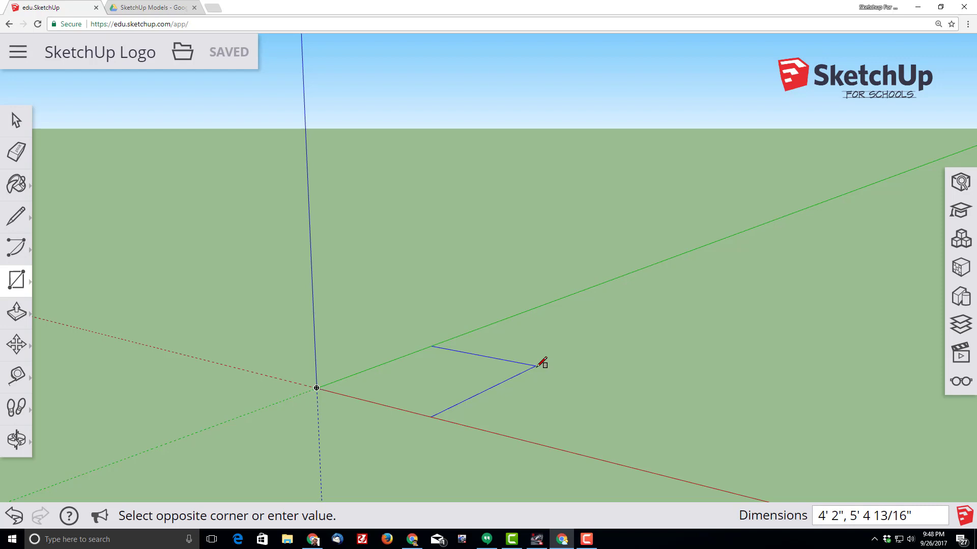
type("3',3")
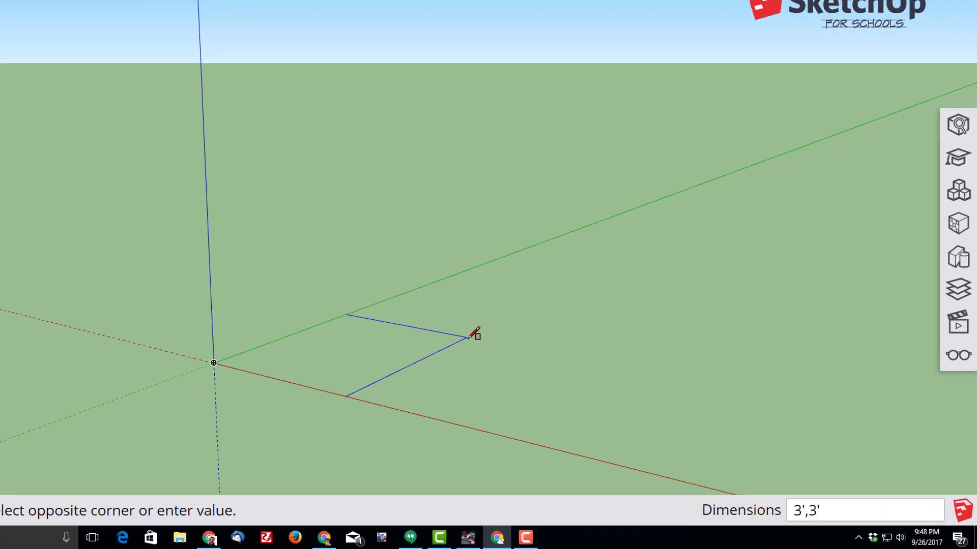
scroll("down", 3)
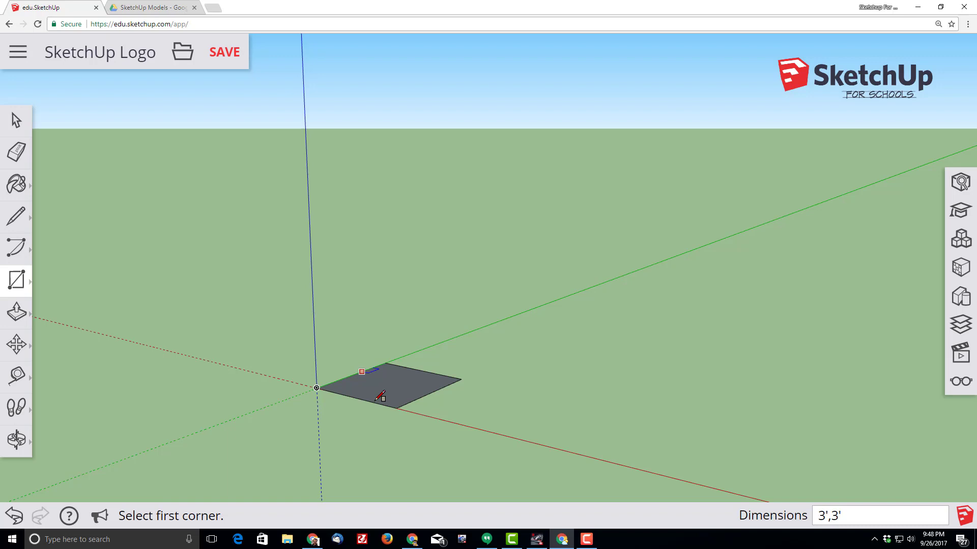
mouse_move(430, 369)
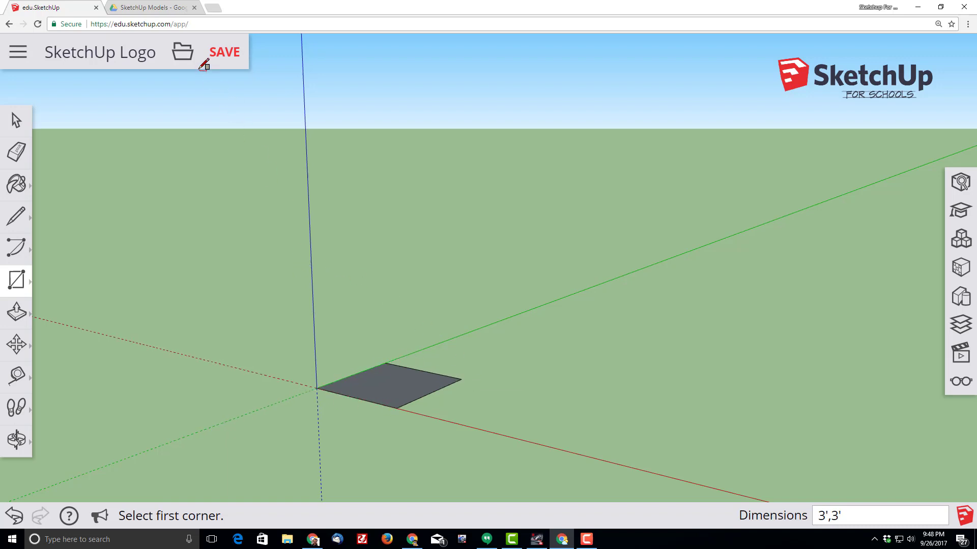
mouse_move(224, 52)
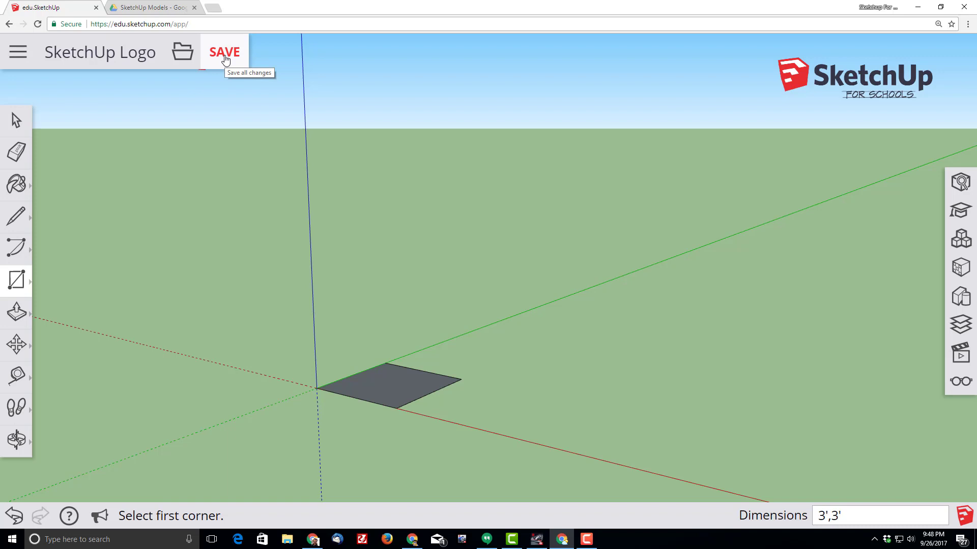
left_click(225, 51)
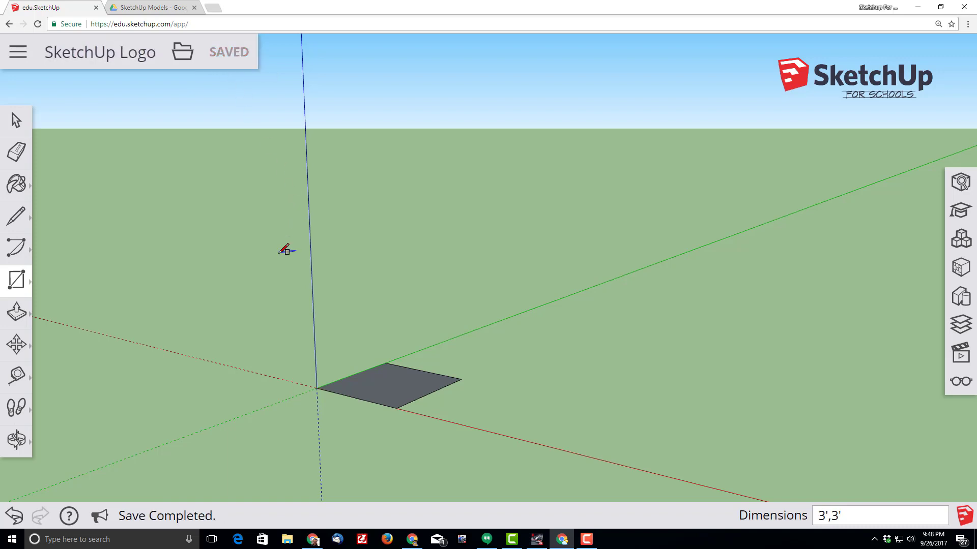
mouse_move(54, 276)
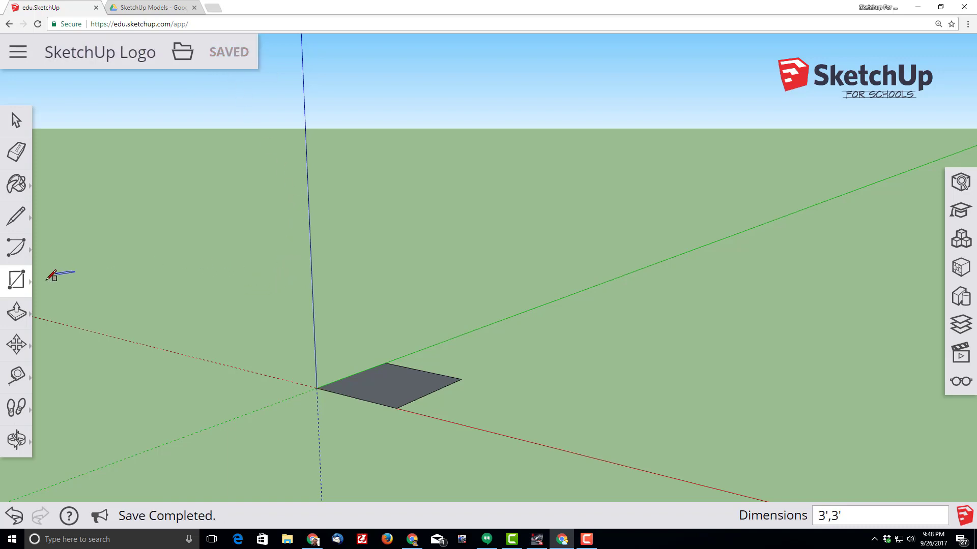
mouse_move(16, 311)
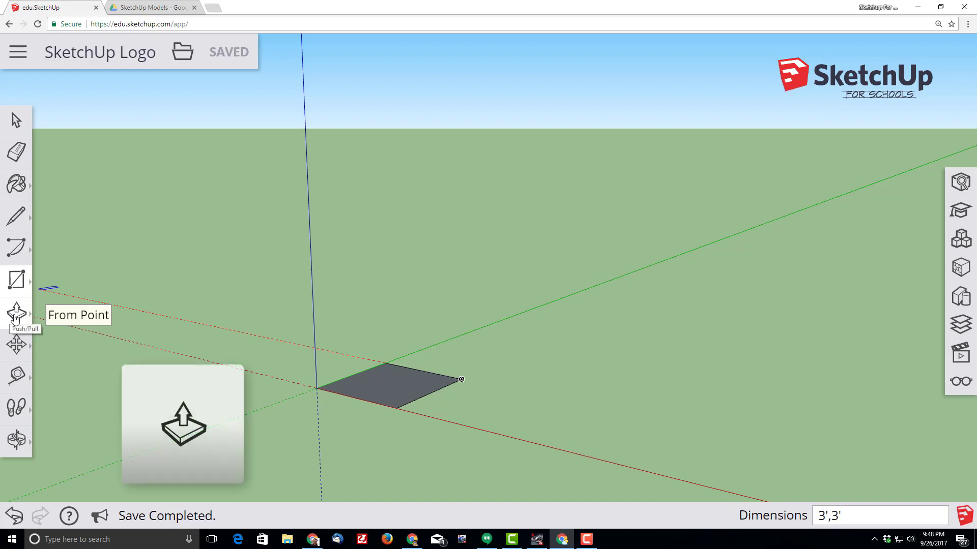
Push/Pull the 3 ft square up 3 feet.
left_click(17, 313)
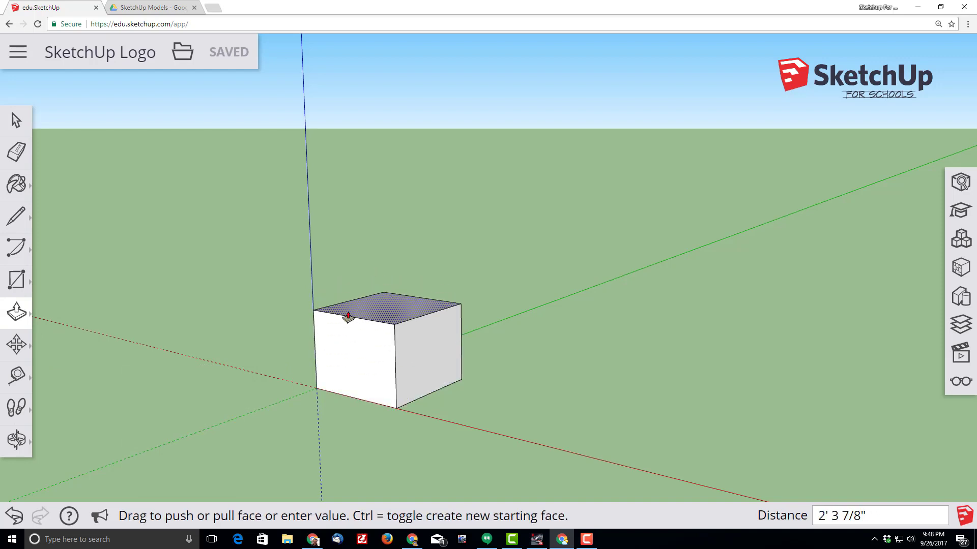
type("3'")
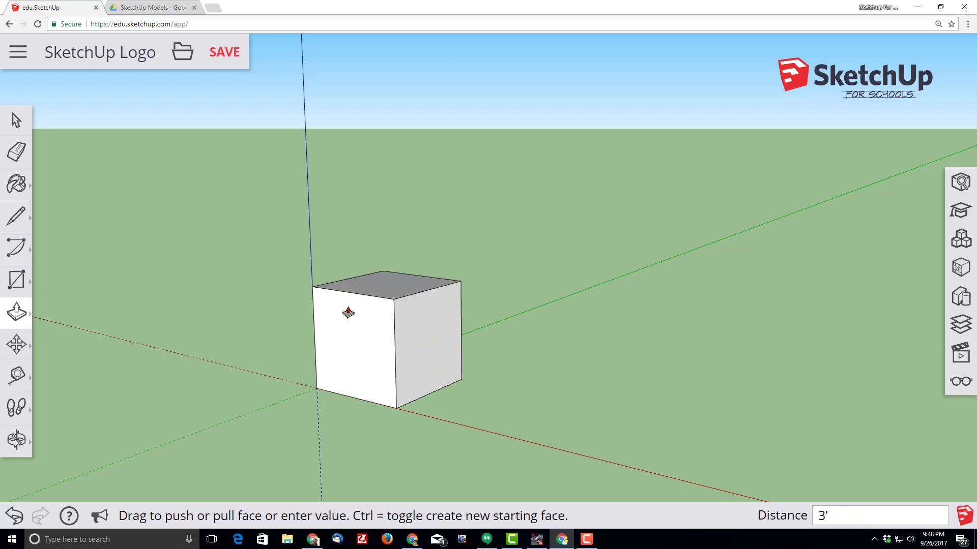
mouse_move(405, 364)
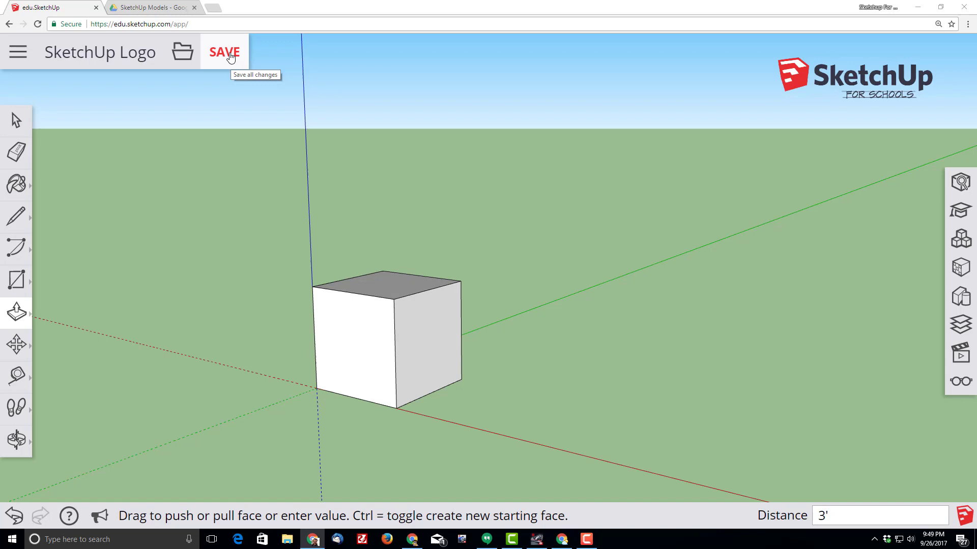
Save the model containing the 3 ft cube, then switch to Orbit.
left_click(224, 52)
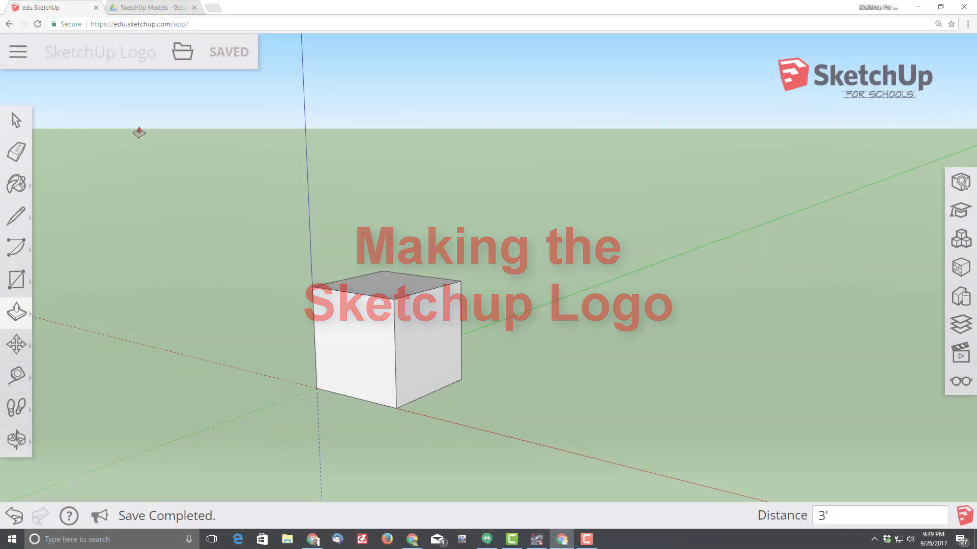
left_click(17, 439)
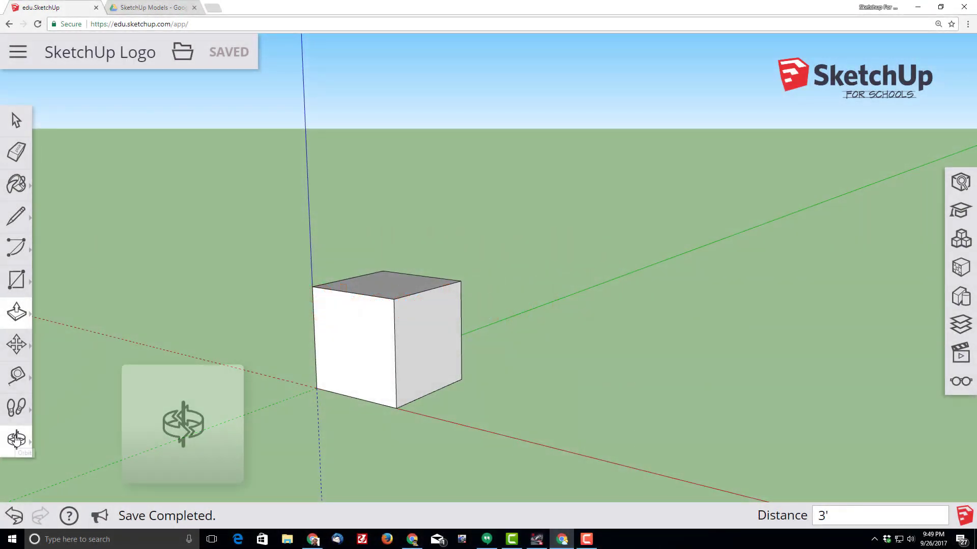
left_click(16, 439)
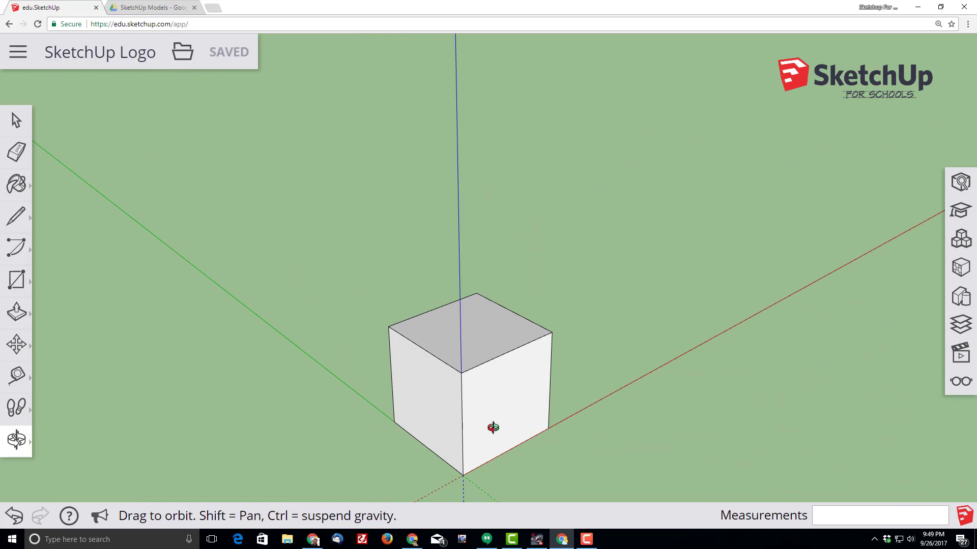
mouse_move(419, 330)
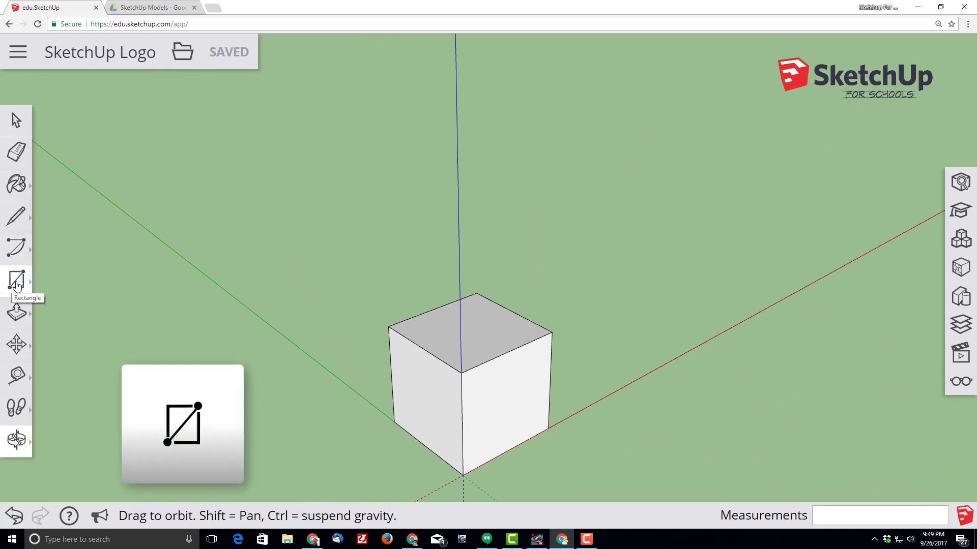
Draw nested 2 ft and 1' by 1' squares at the cube's top front corner.
left_click(16, 280)
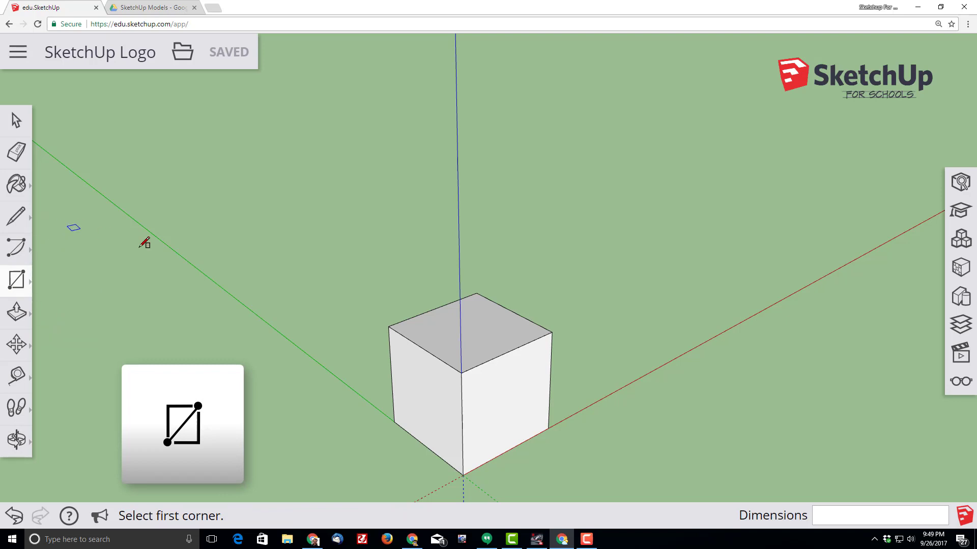
left_click(461, 372)
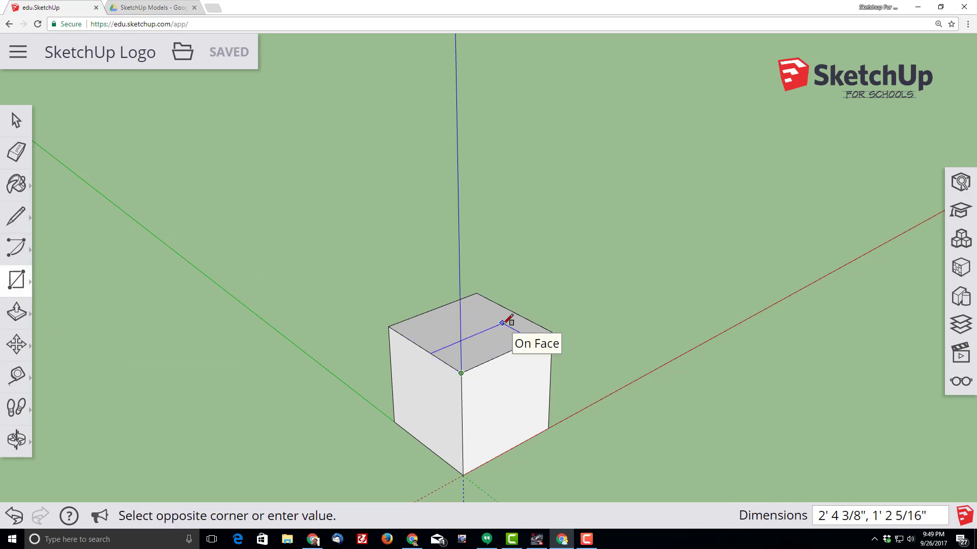
type("2',2")
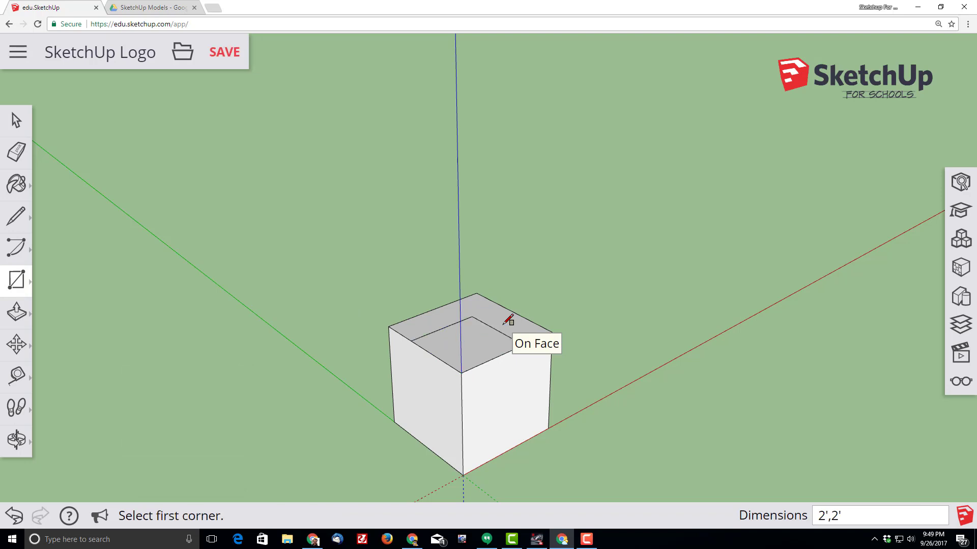
mouse_move(453, 371)
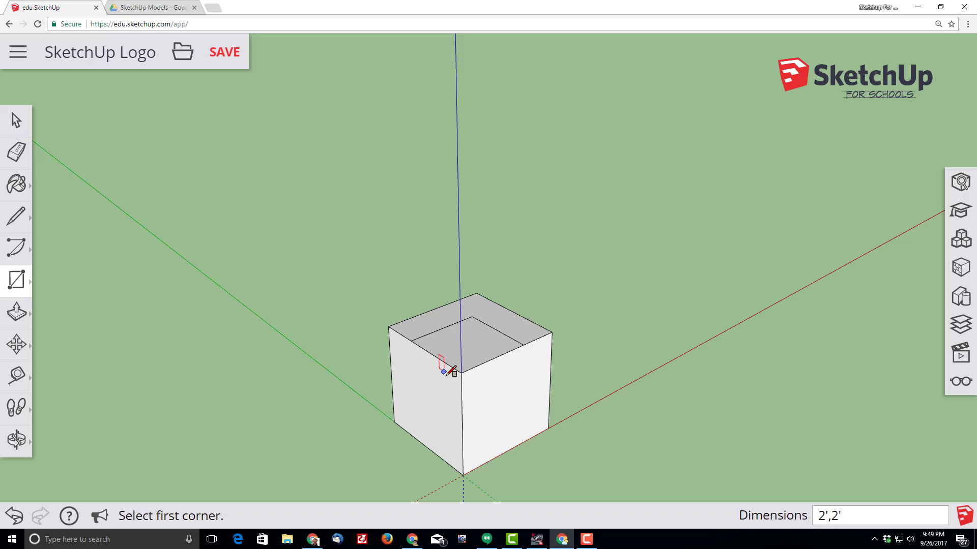
left_click(442, 367)
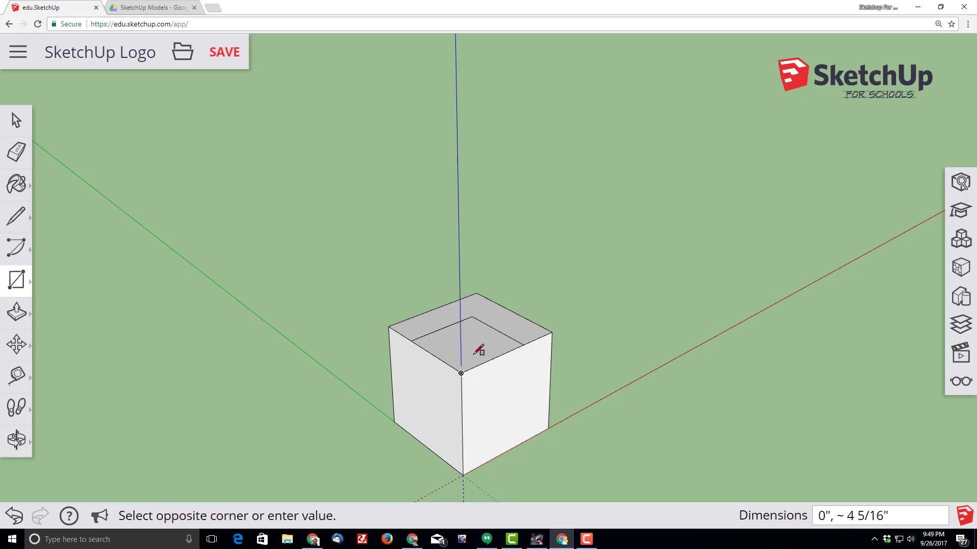
mouse_move(489, 333)
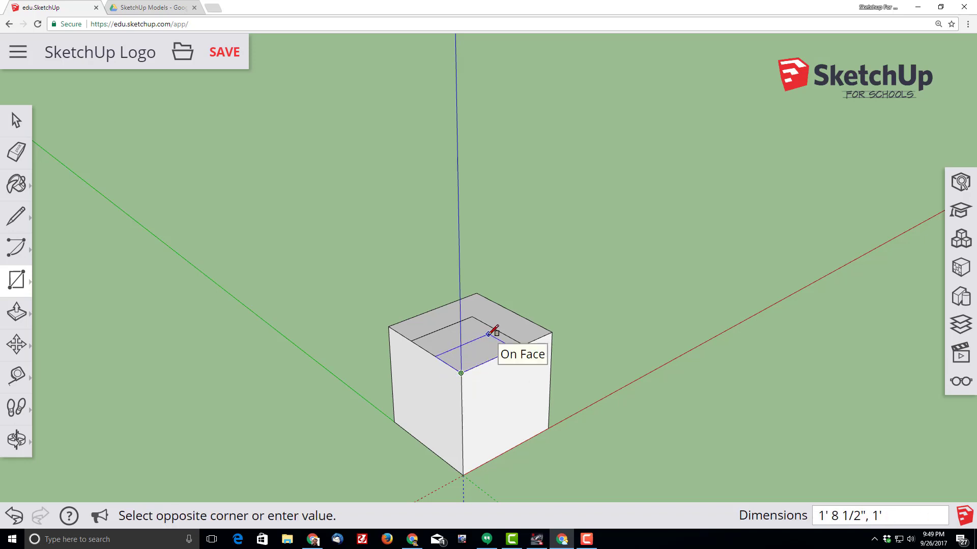
type("1")
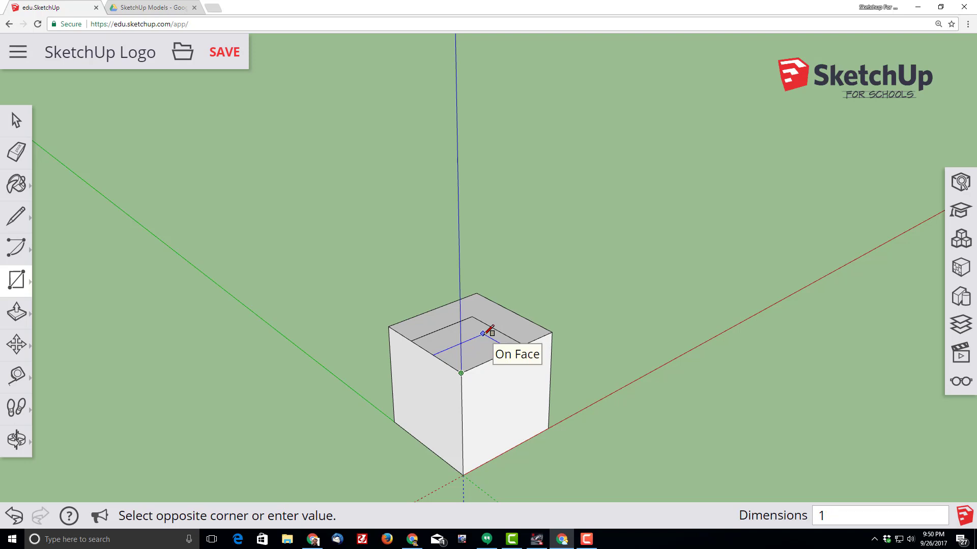
type("1',1'")
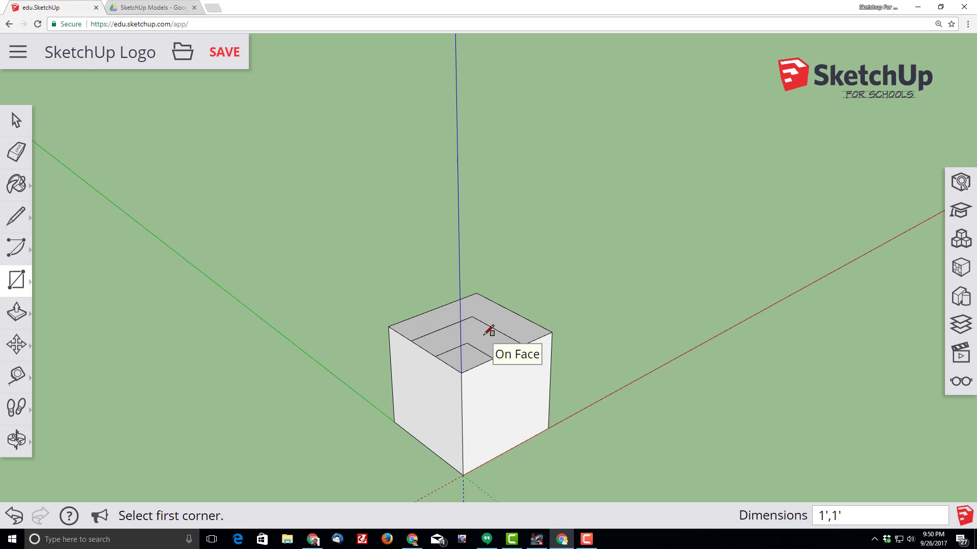
mouse_move(414, 338)
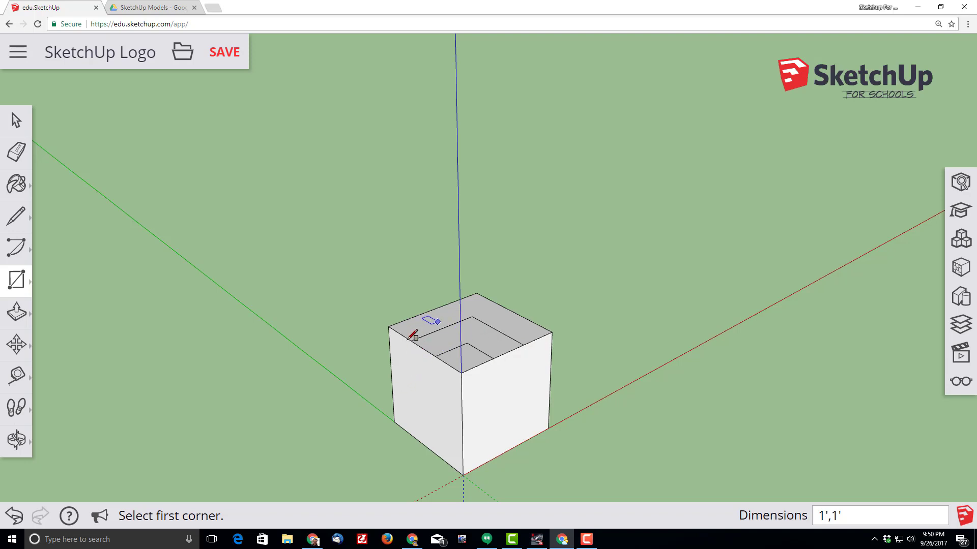
mouse_move(429, 320)
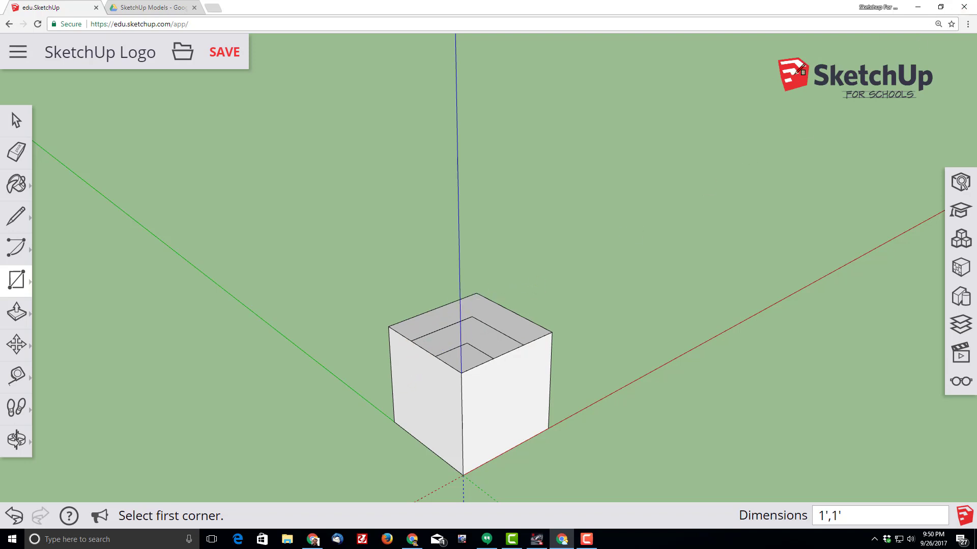
mouse_move(15, 313)
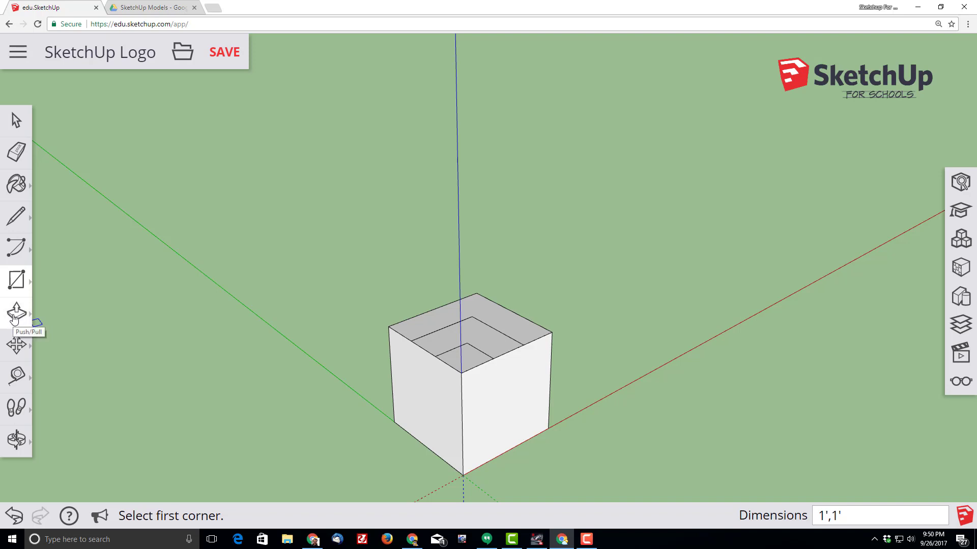
Push the 1 ft corner square down 2 feet into the cube.
left_click(15, 313)
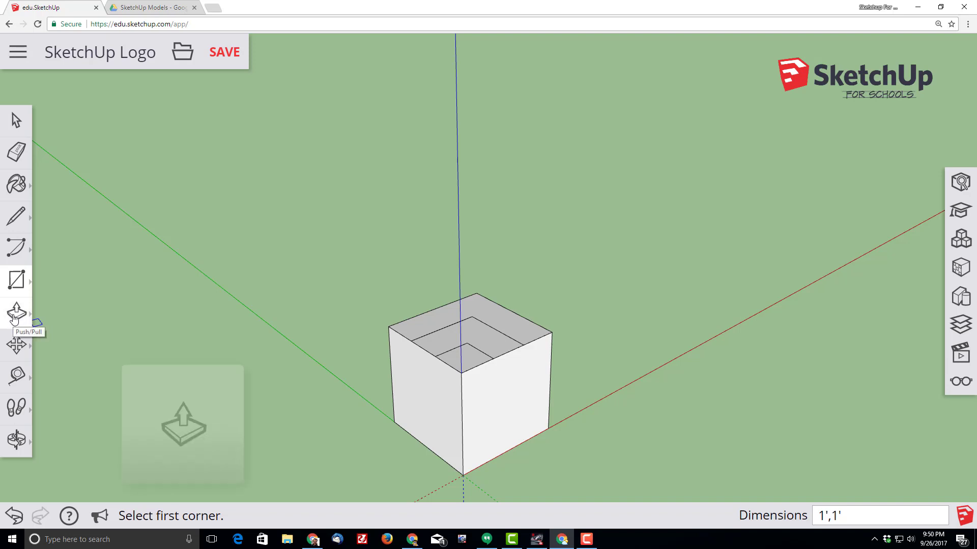
left_click(14, 315)
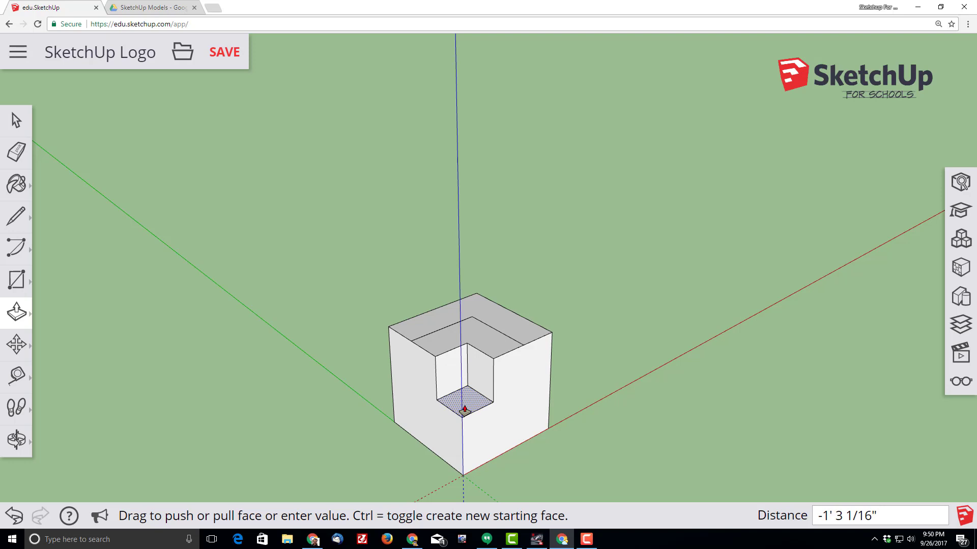
type("2'")
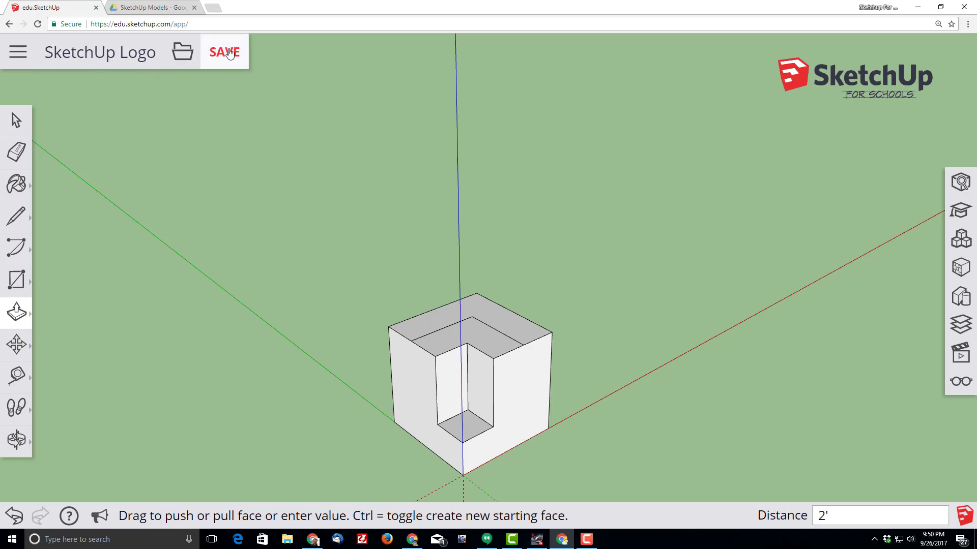
Save, push the L-shaped face around the notch down 1 foot, and save again.
left_click(224, 52)
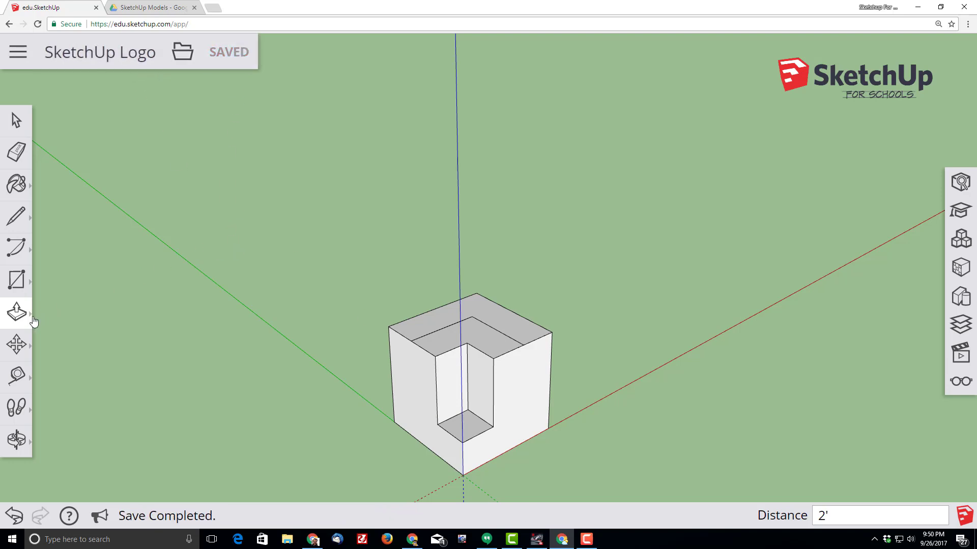
left_click(445, 343)
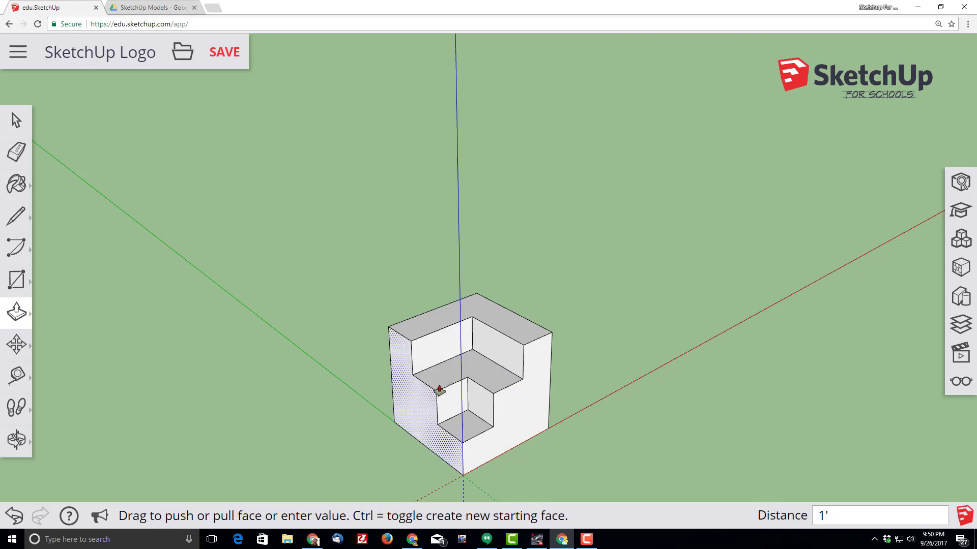
left_click(225, 52)
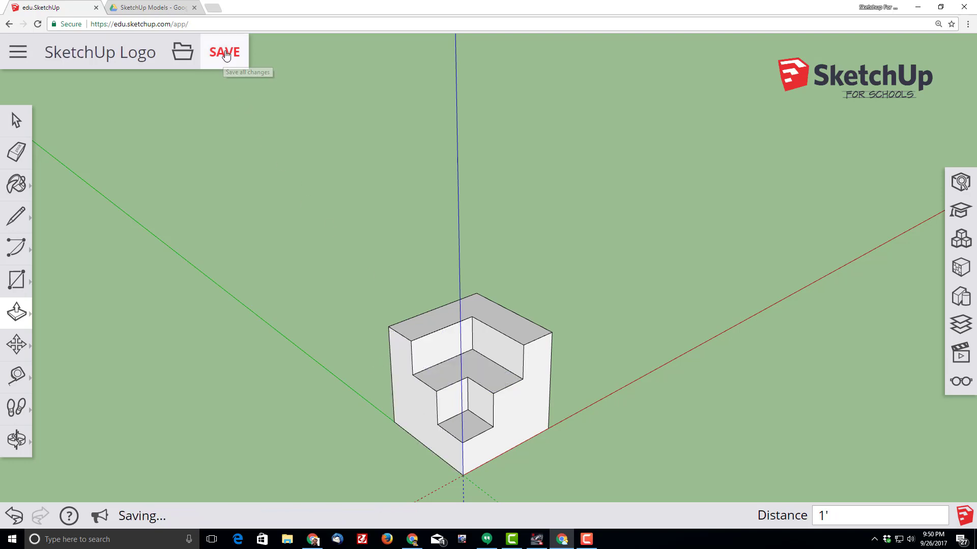
left_click(224, 52)
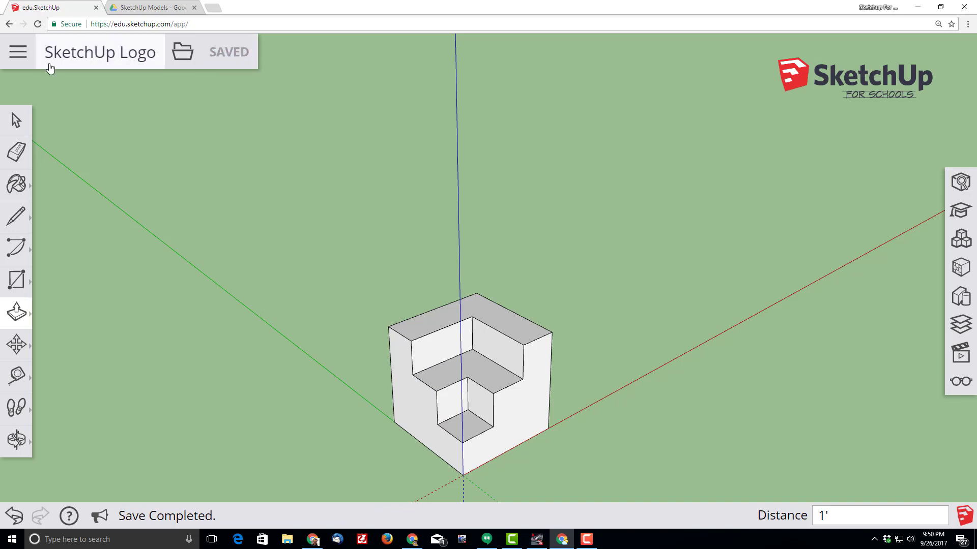
mouse_move(206, 214)
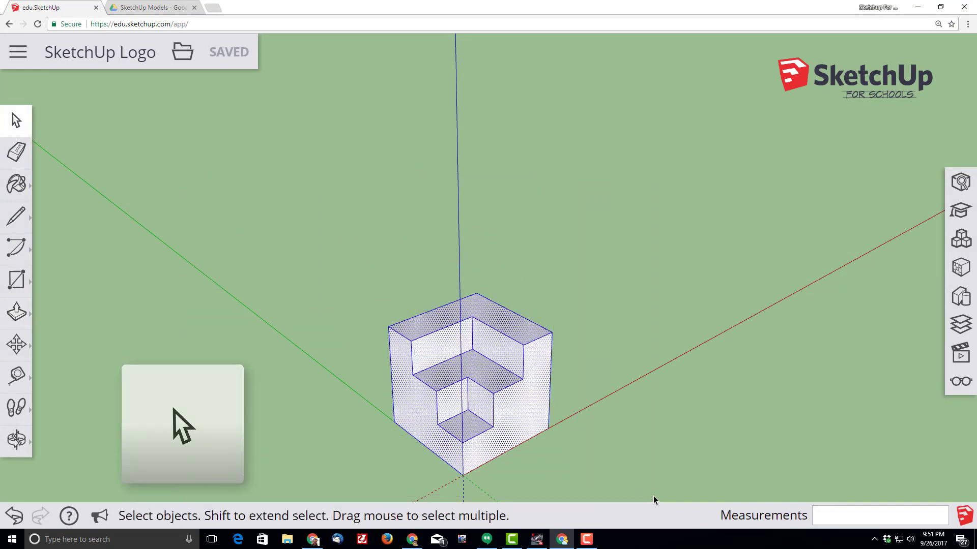
Shift-click the top faces to remove them from the selection.
key("shift")
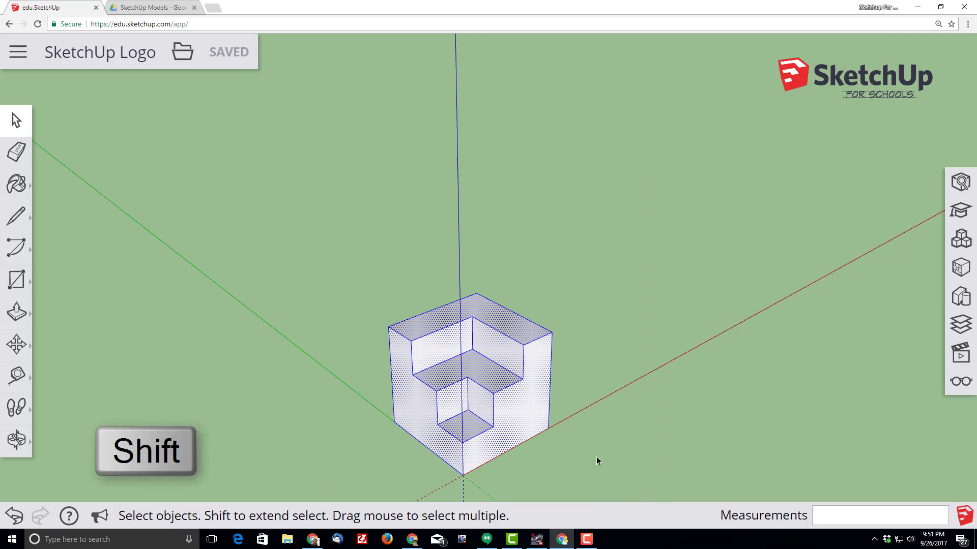
mouse_move(466, 420)
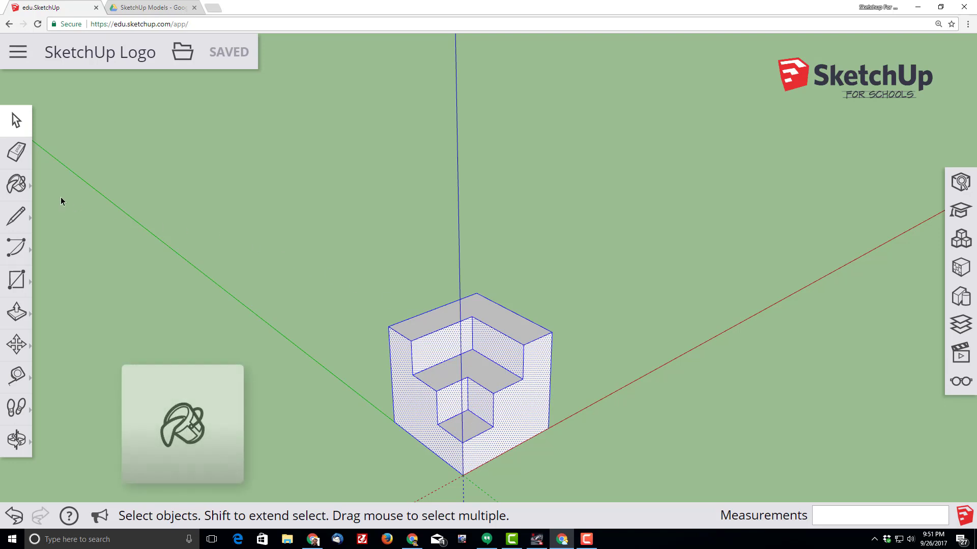
Paint the selected side faces with red from Materials > Colors.
left_click(15, 184)
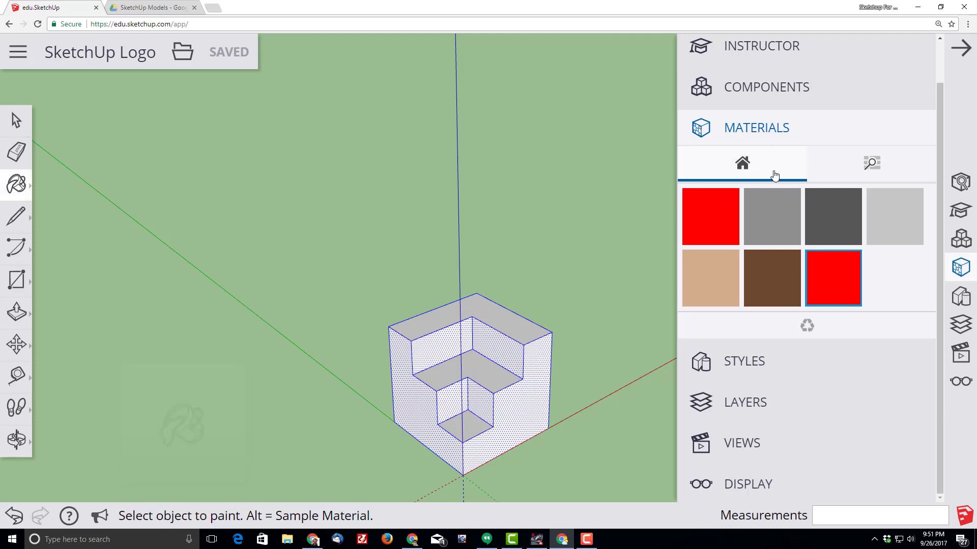
left_click(871, 163)
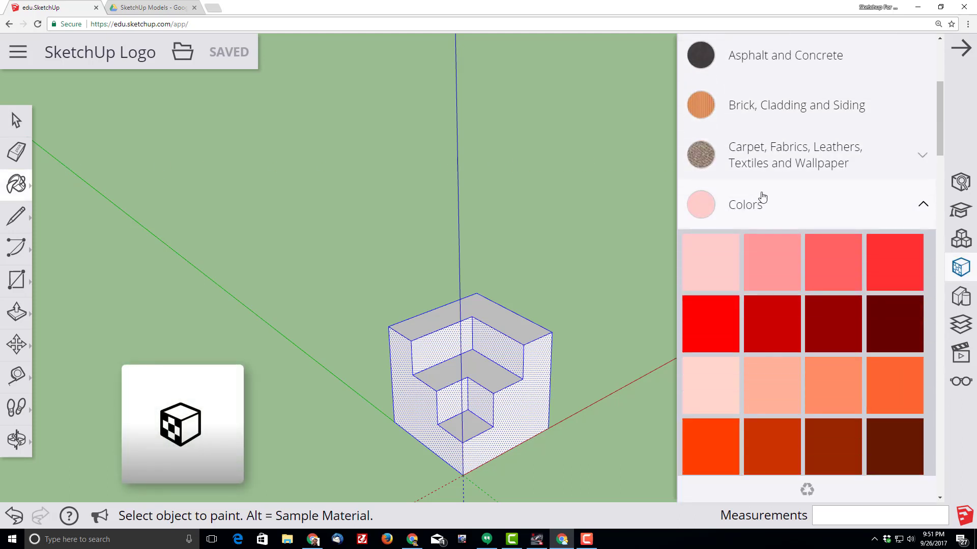
left_click(709, 323)
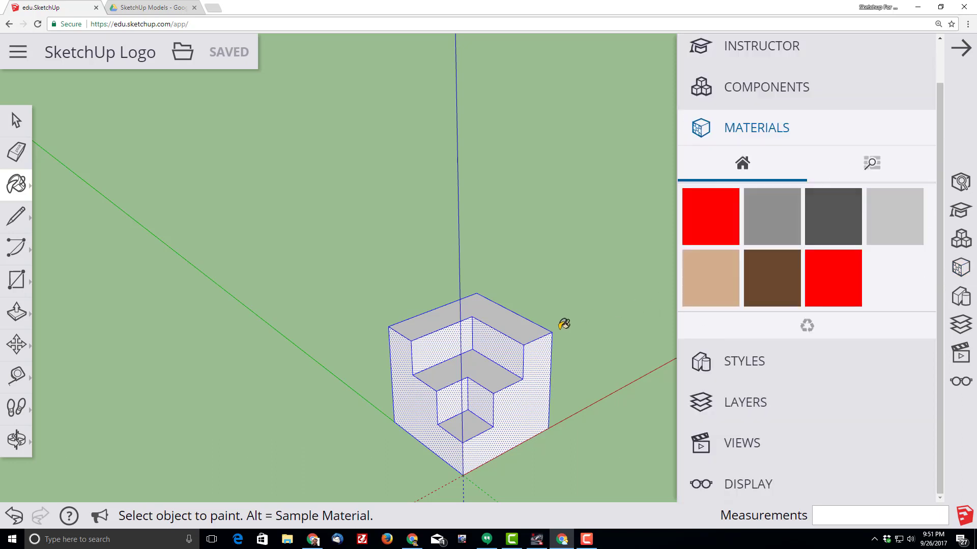
mouse_move(519, 406)
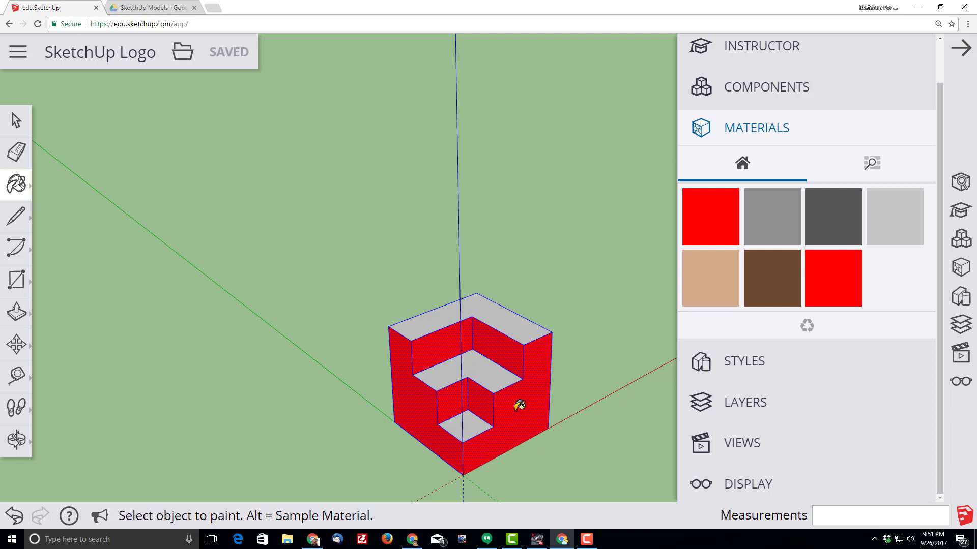
left_click(832, 277)
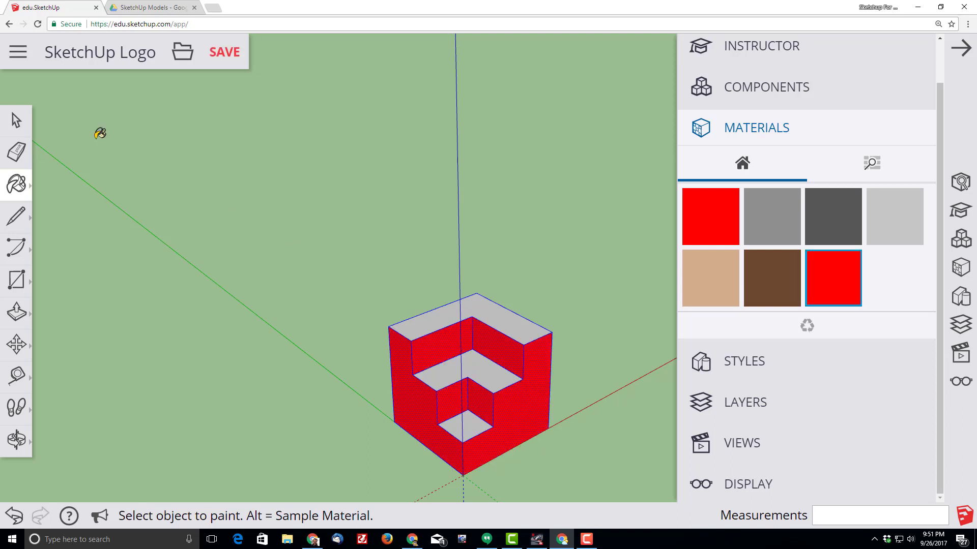
left_click(16, 120)
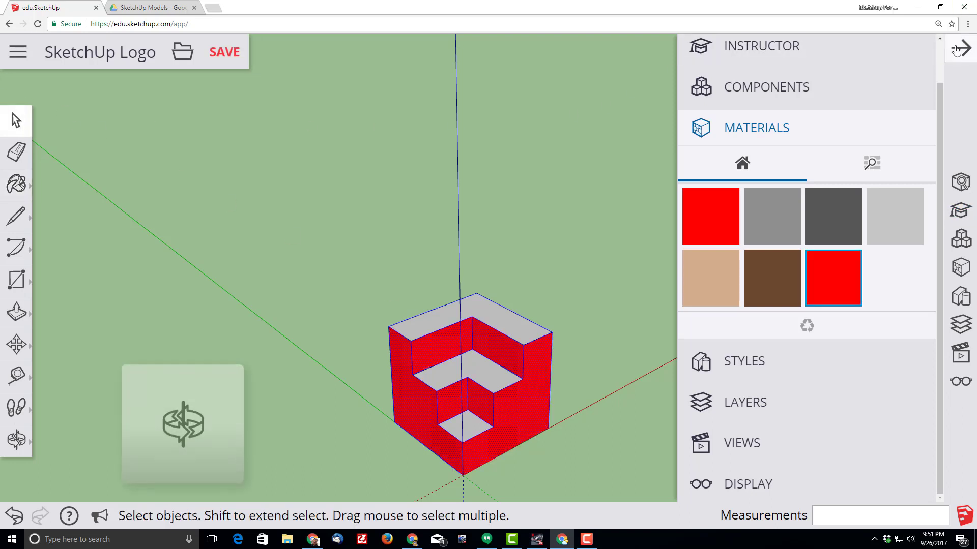
Close the Materials panel, orbit to a slightly lower view, and save the stepped logo model.
left_click(958, 47)
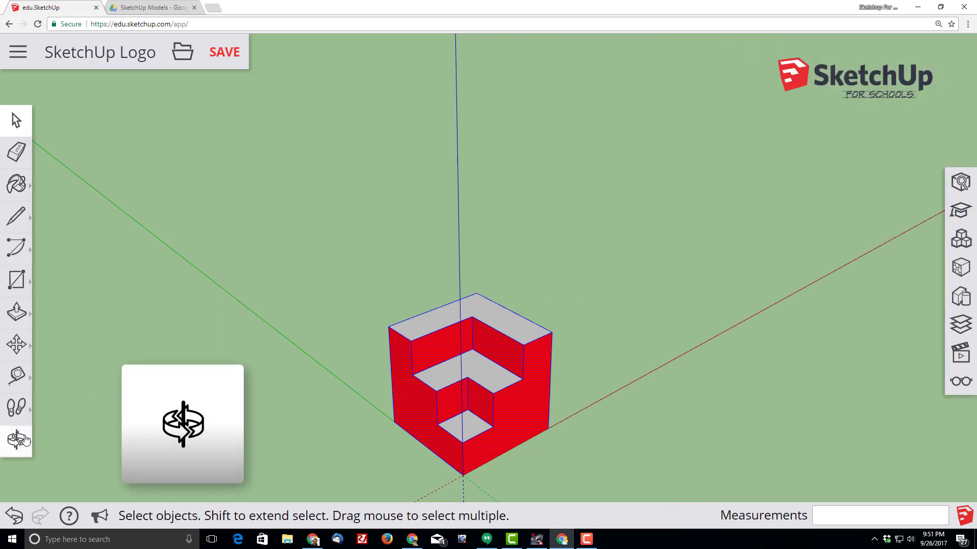
left_click(17, 441)
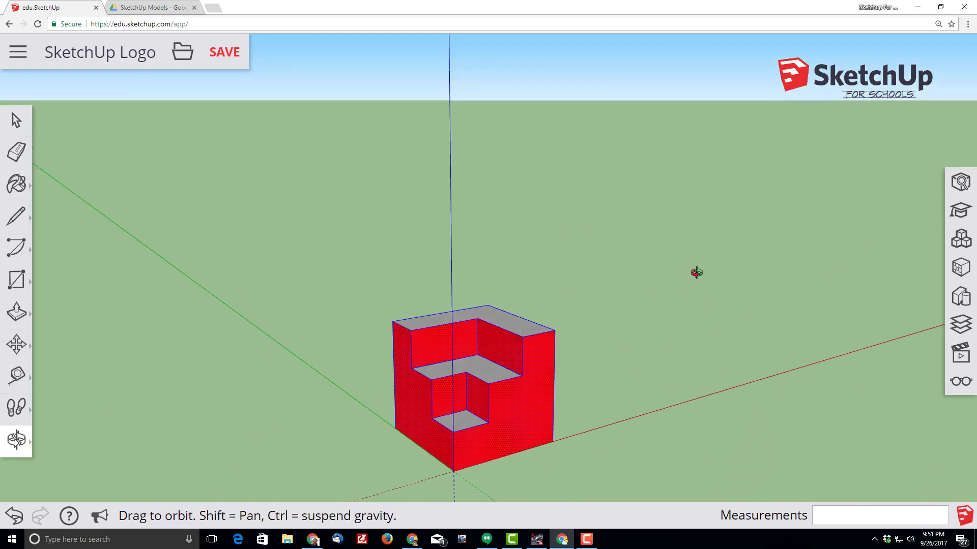
left_click(224, 52)
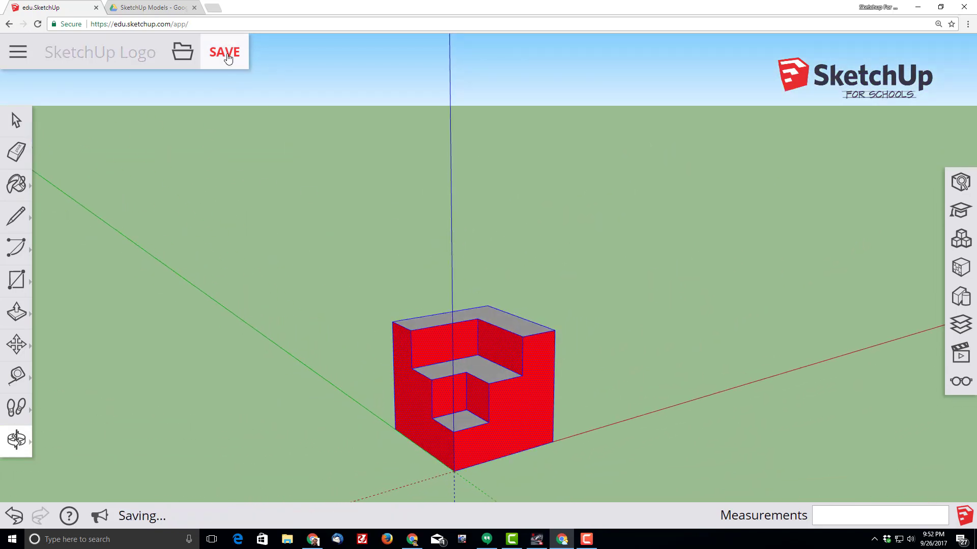
left_click(224, 52)
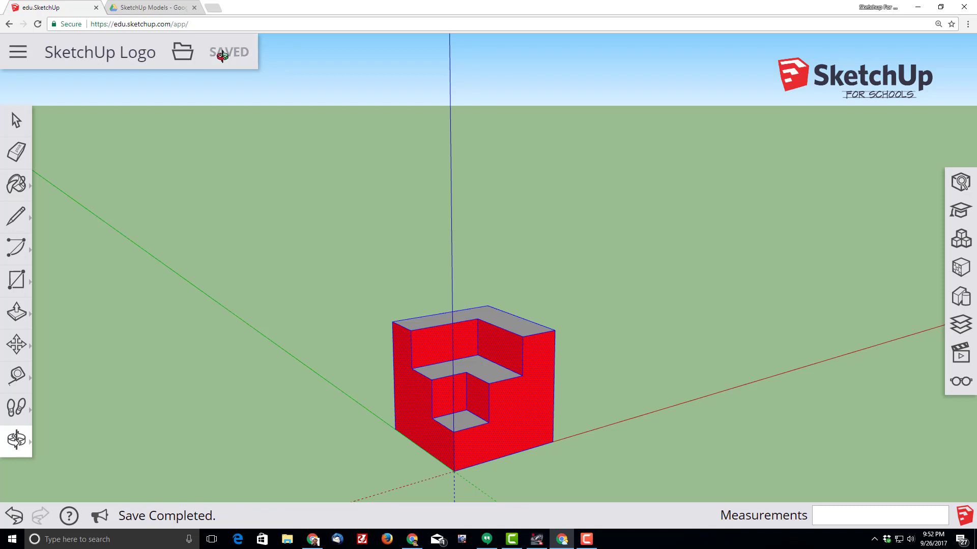
mouse_move(491, 195)
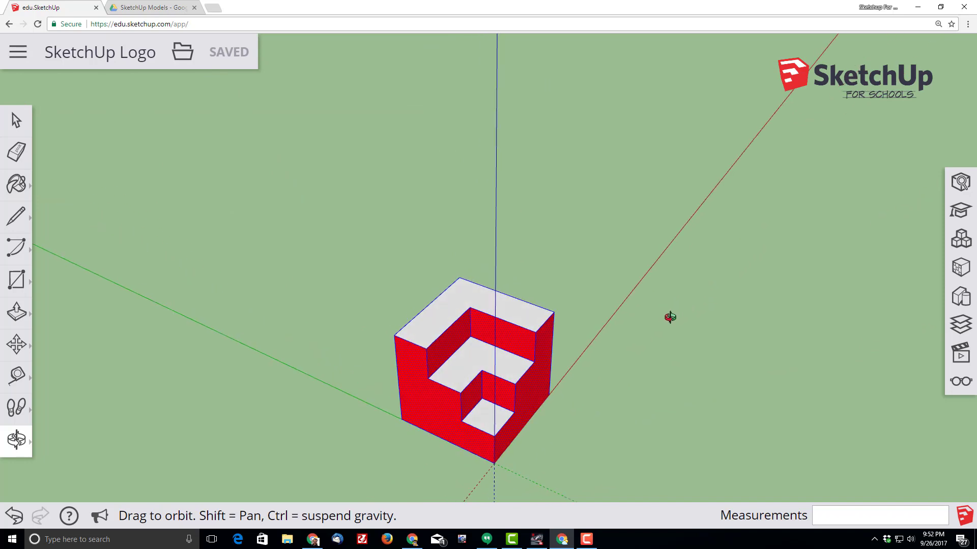
mouse_move(670, 425)
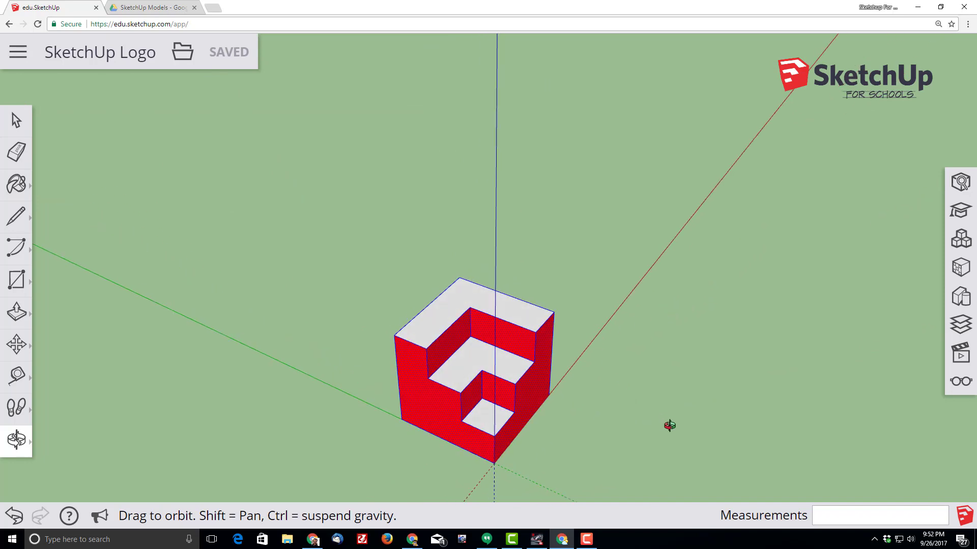